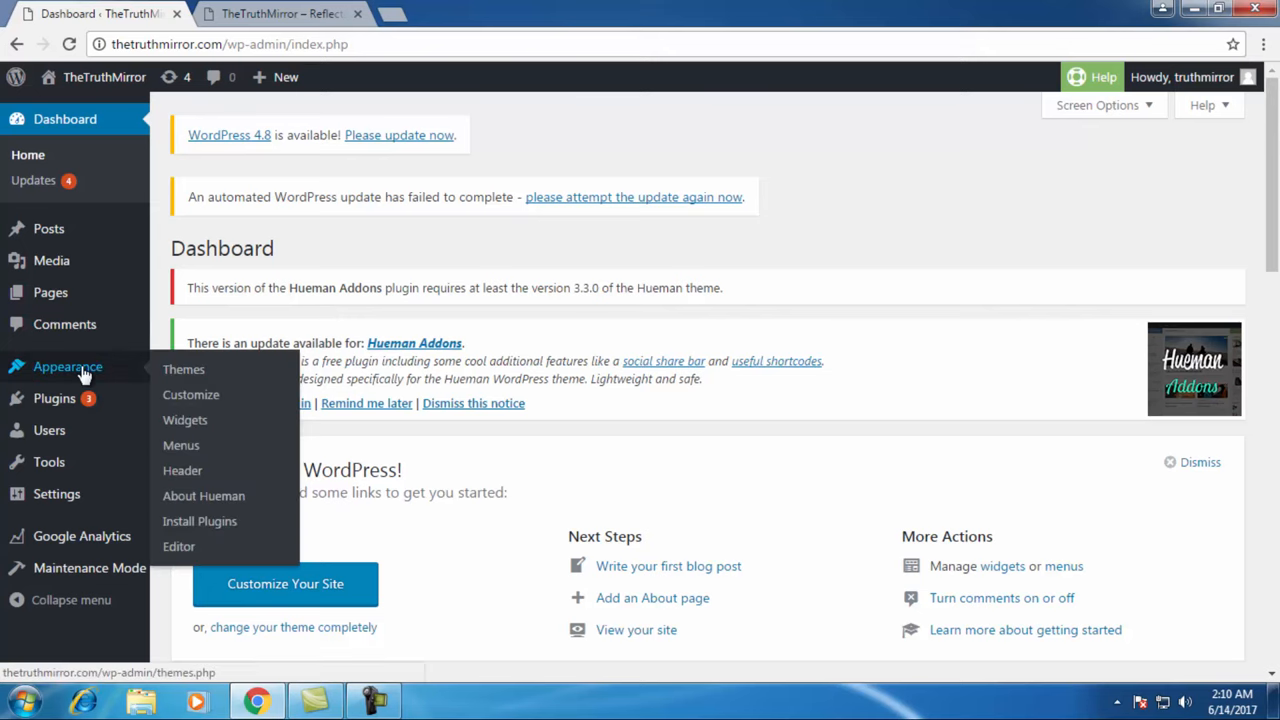
- Go to Appearance > Menus and review the Header Menu items Home, Science and About Us
click(180, 444)
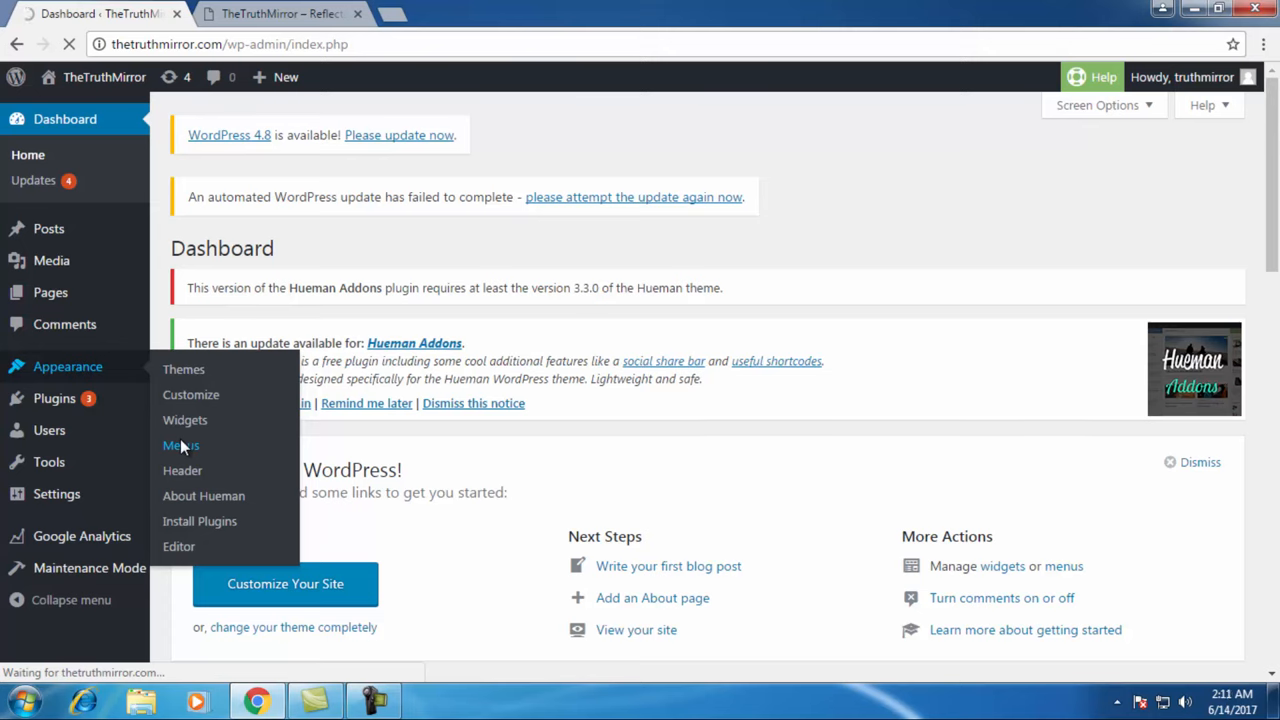
click(180, 444)
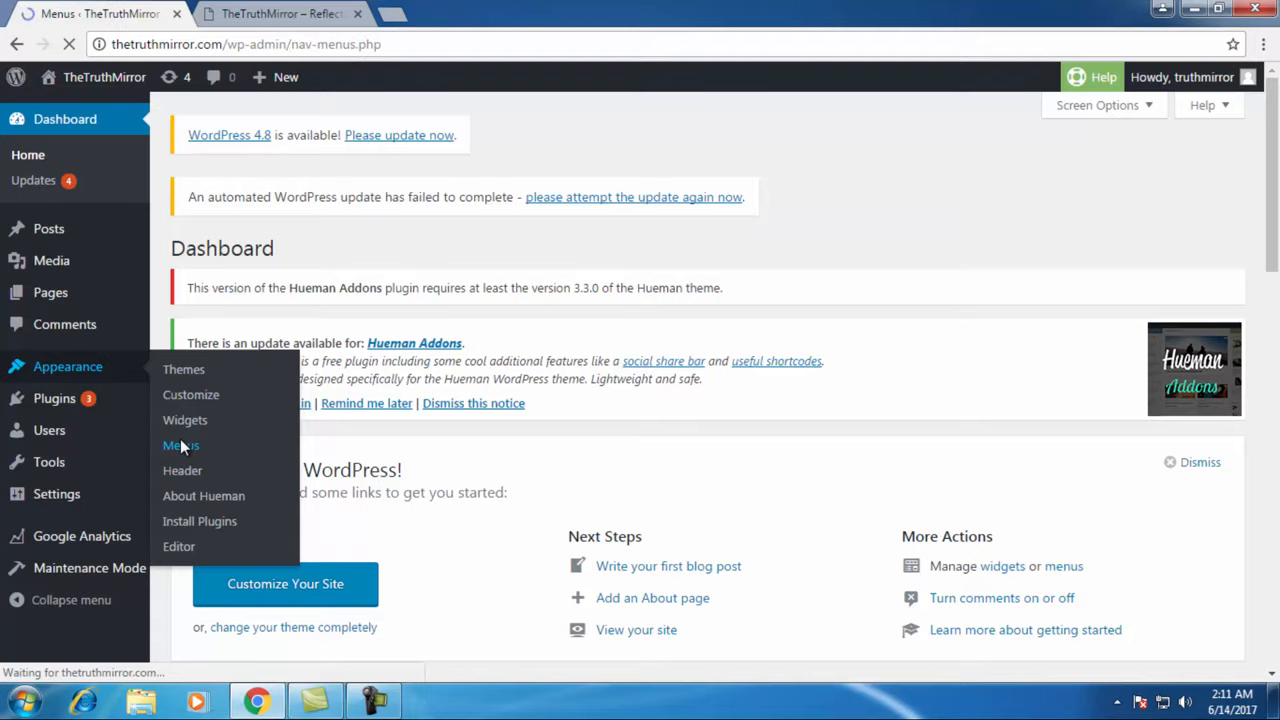
click(180, 444)
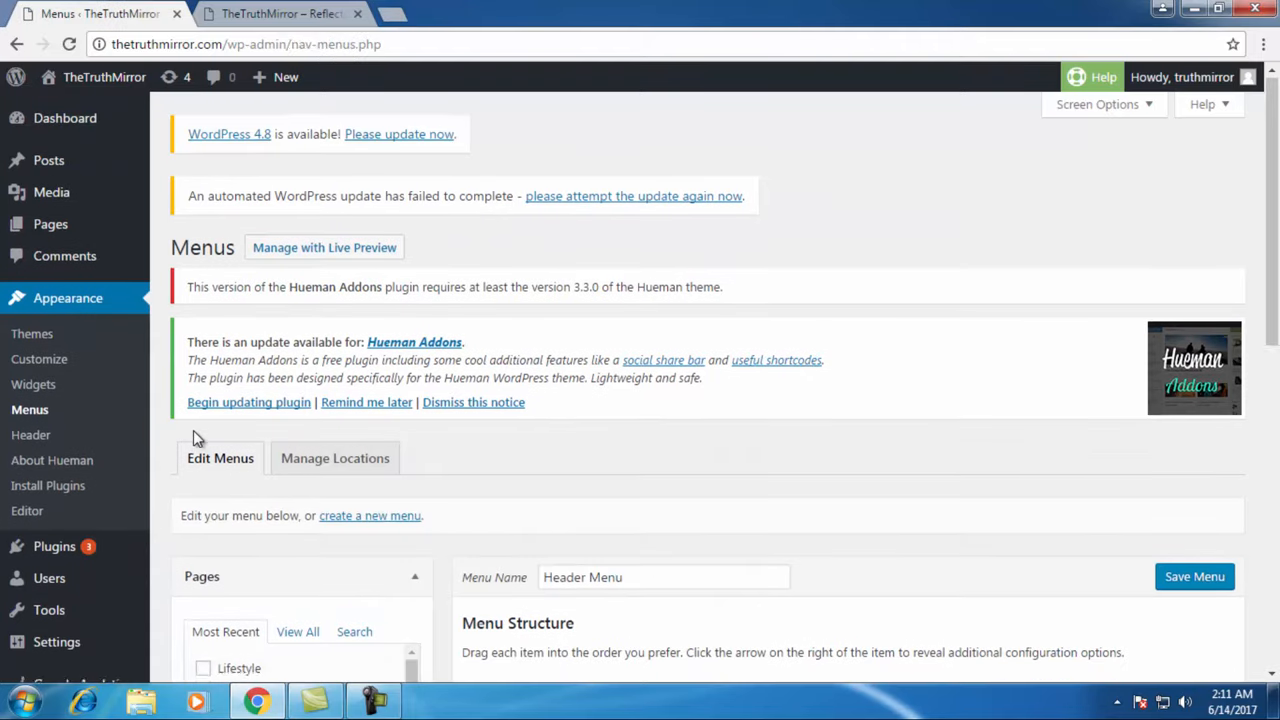
scroll(down, 3)
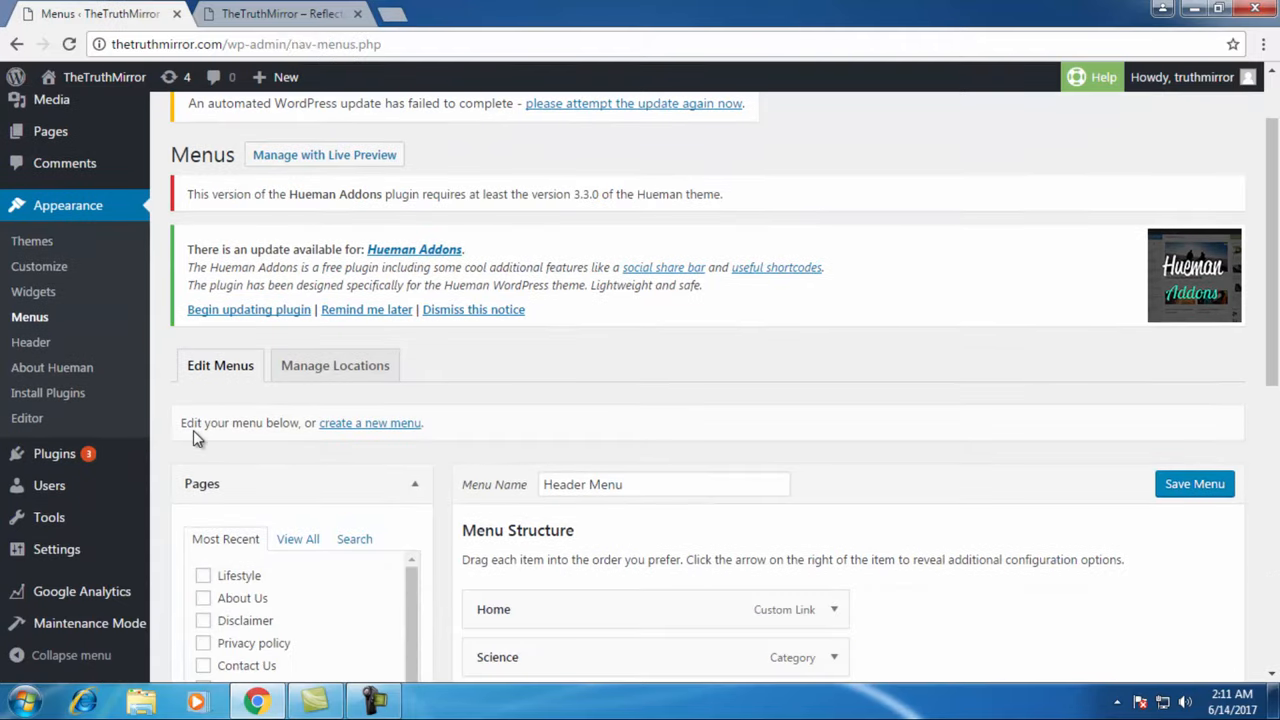
scroll(down, 3)
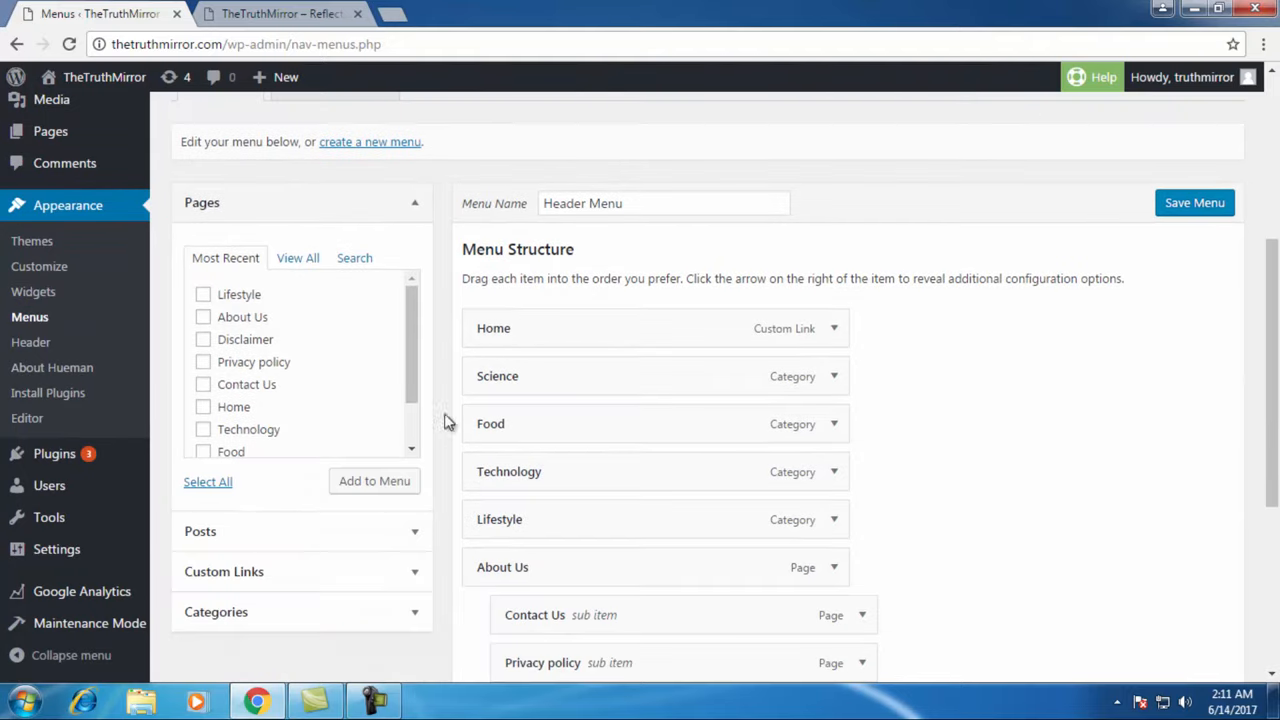
scroll(down, 3)
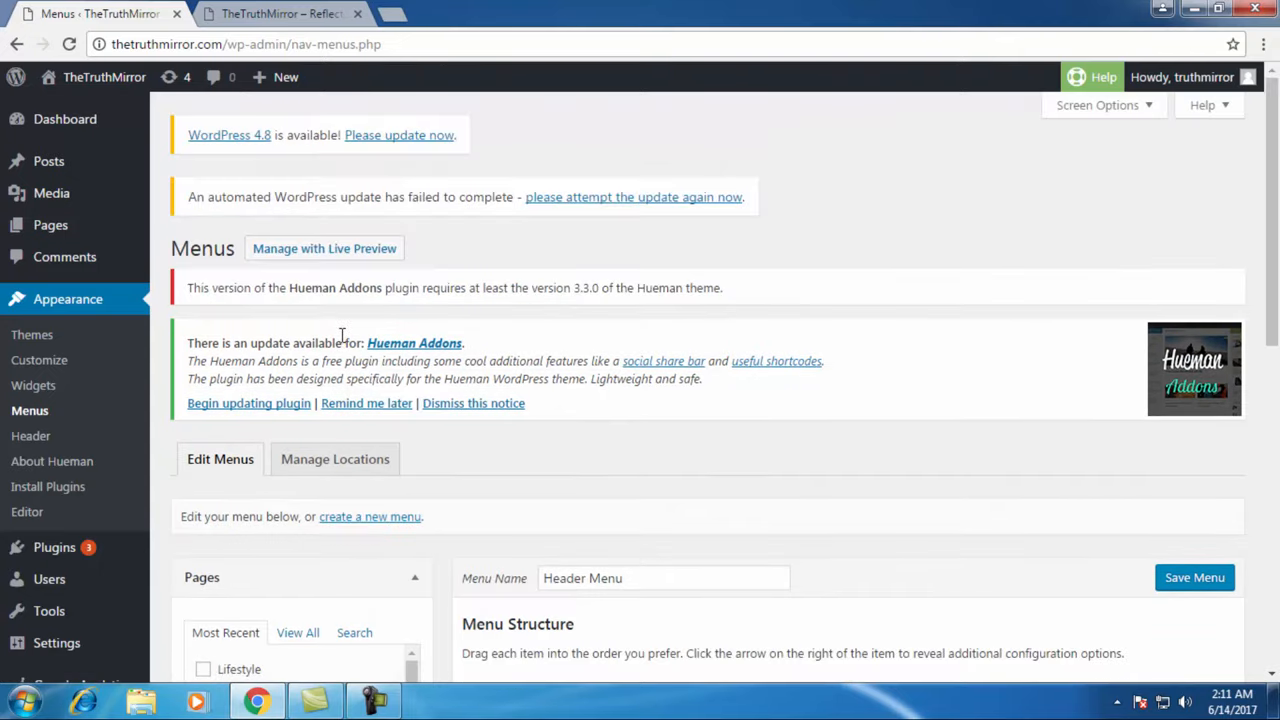
mouse_move(156, 248)
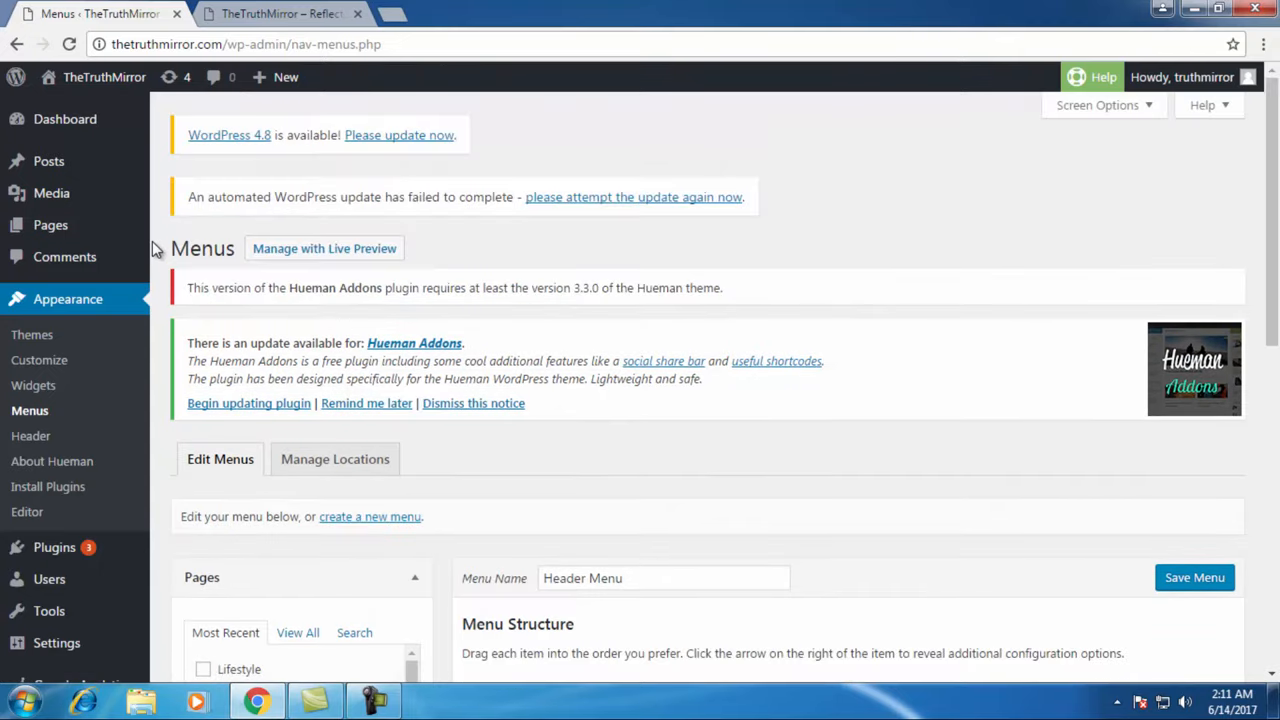
mouse_move(40, 360)
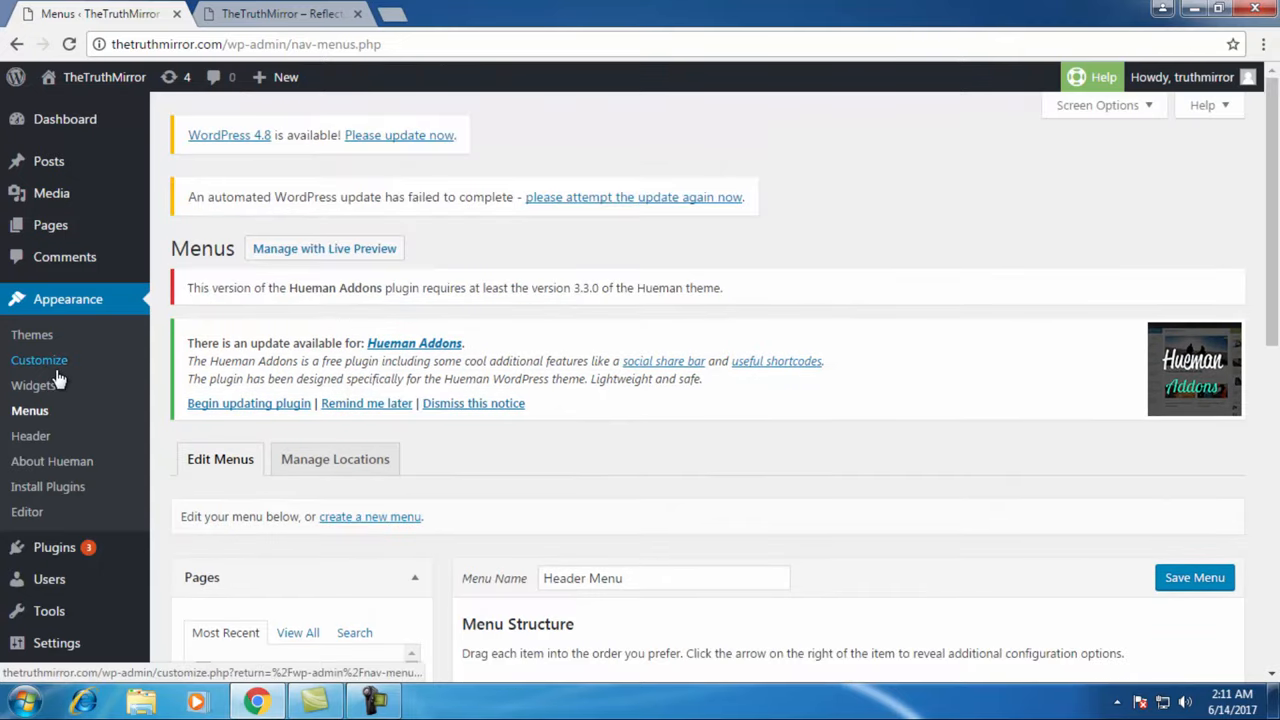
mouse_move(48, 160)
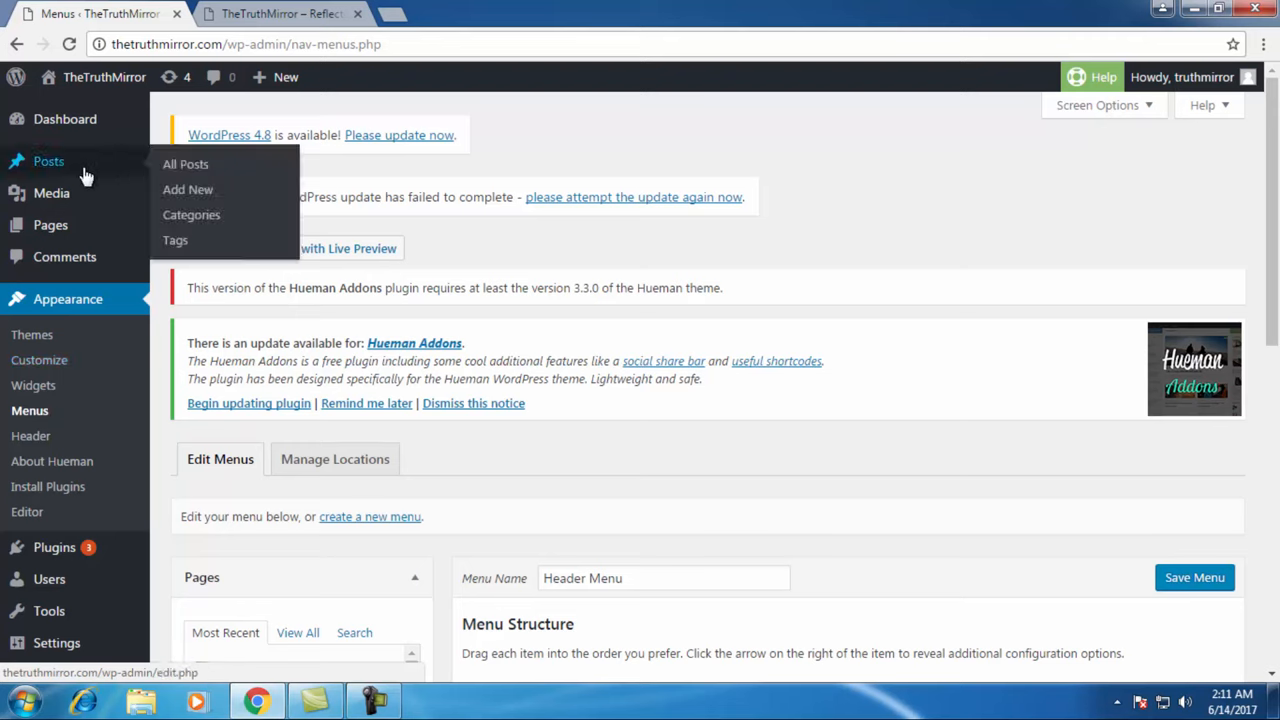
- Launch Posts > Categories in a separate browser tab
right_click(192, 214)
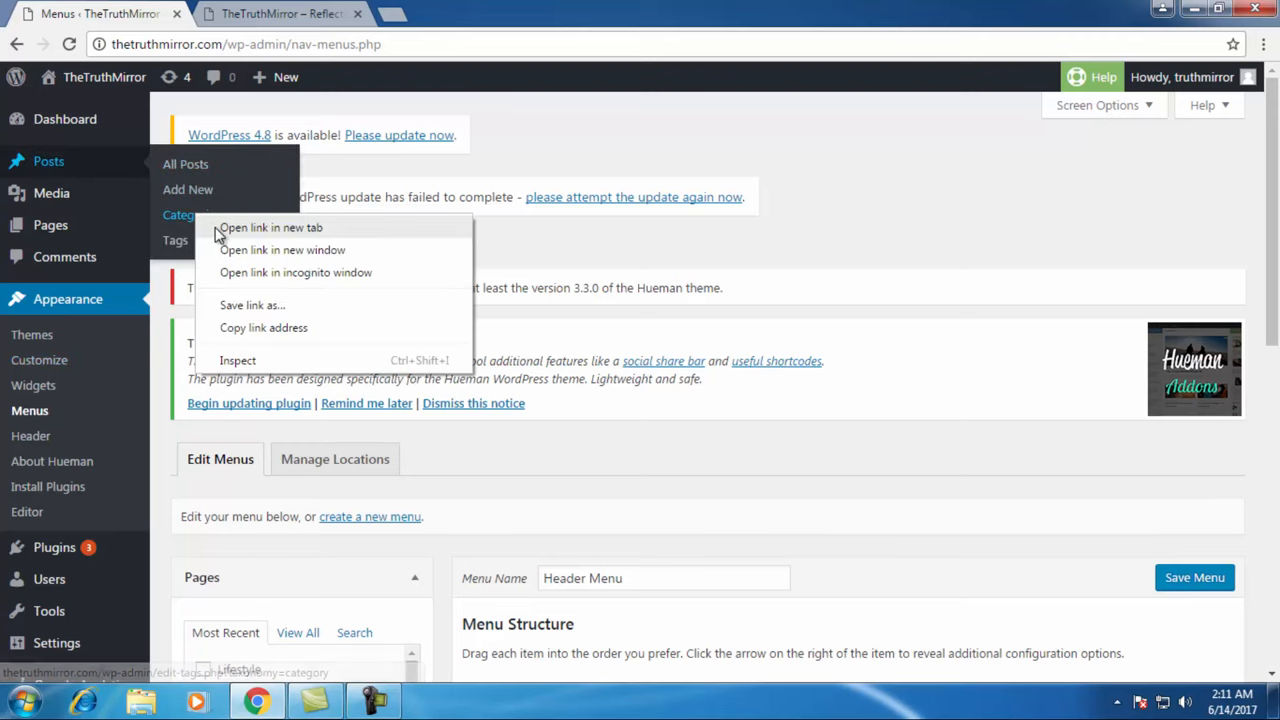
click(270, 228)
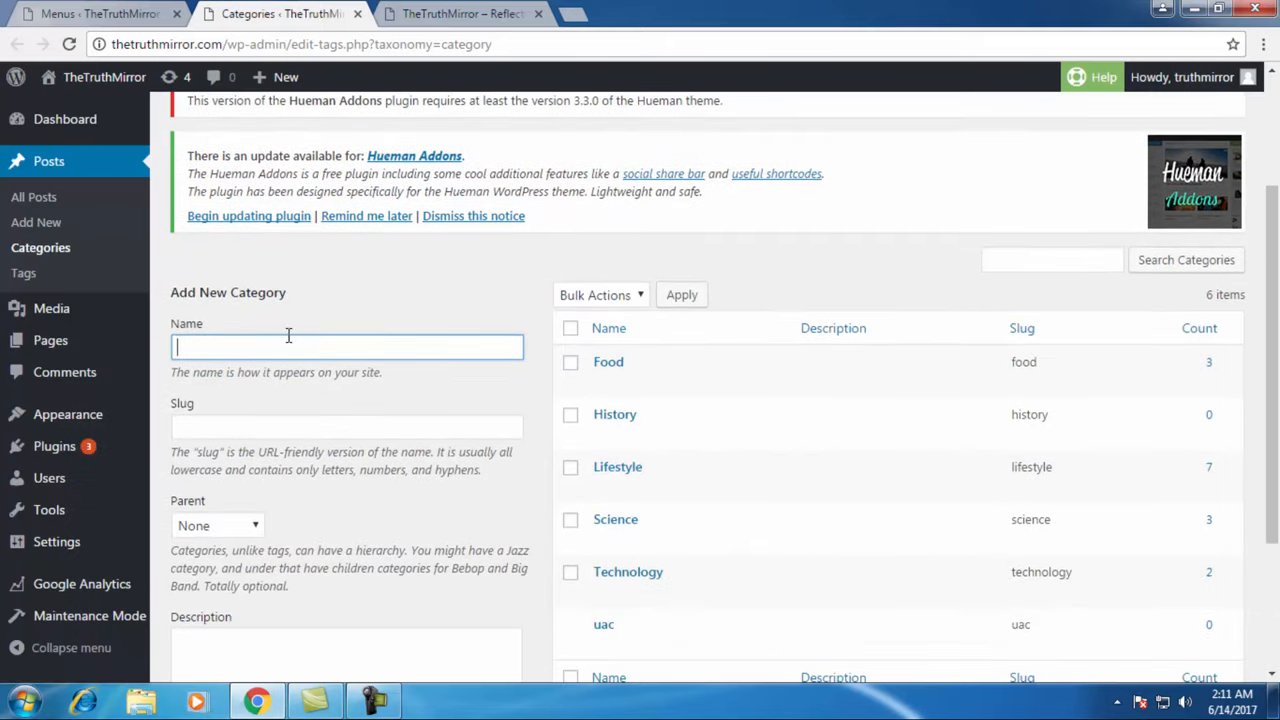
- Fill the Add New Category form with name Health, slug blank and no parent
scroll(down, 3)
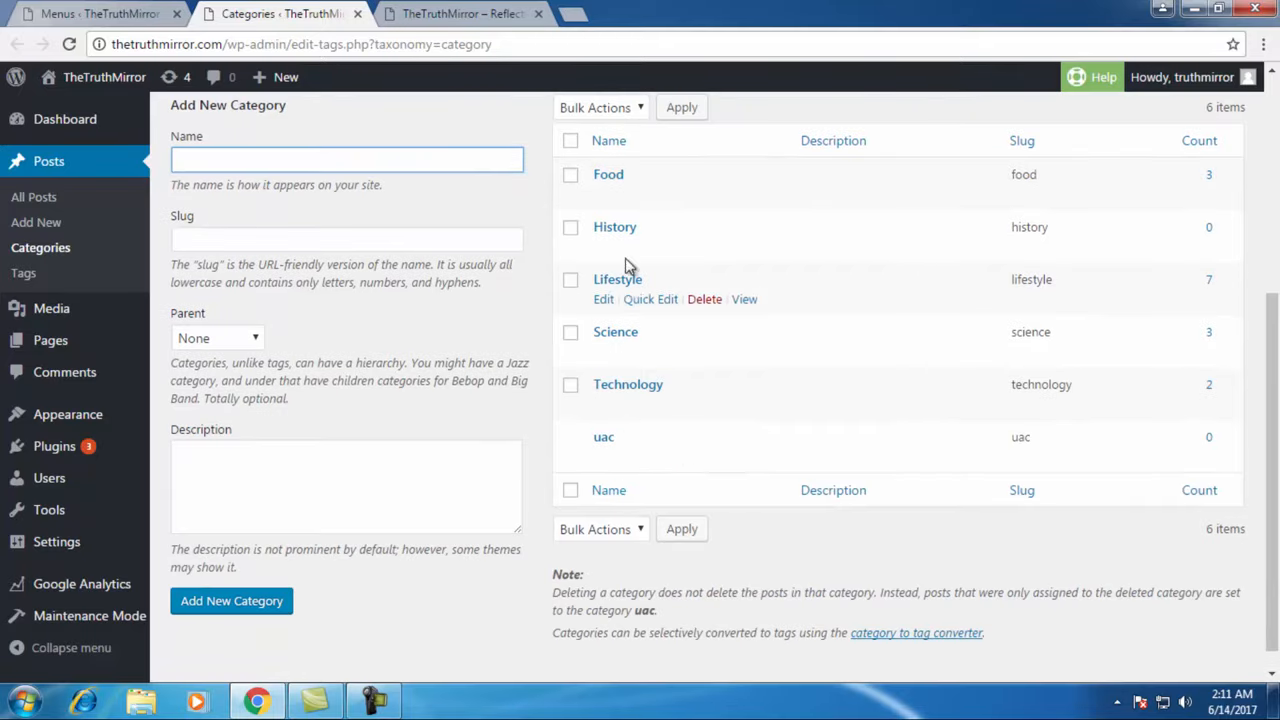
mouse_move(616, 332)
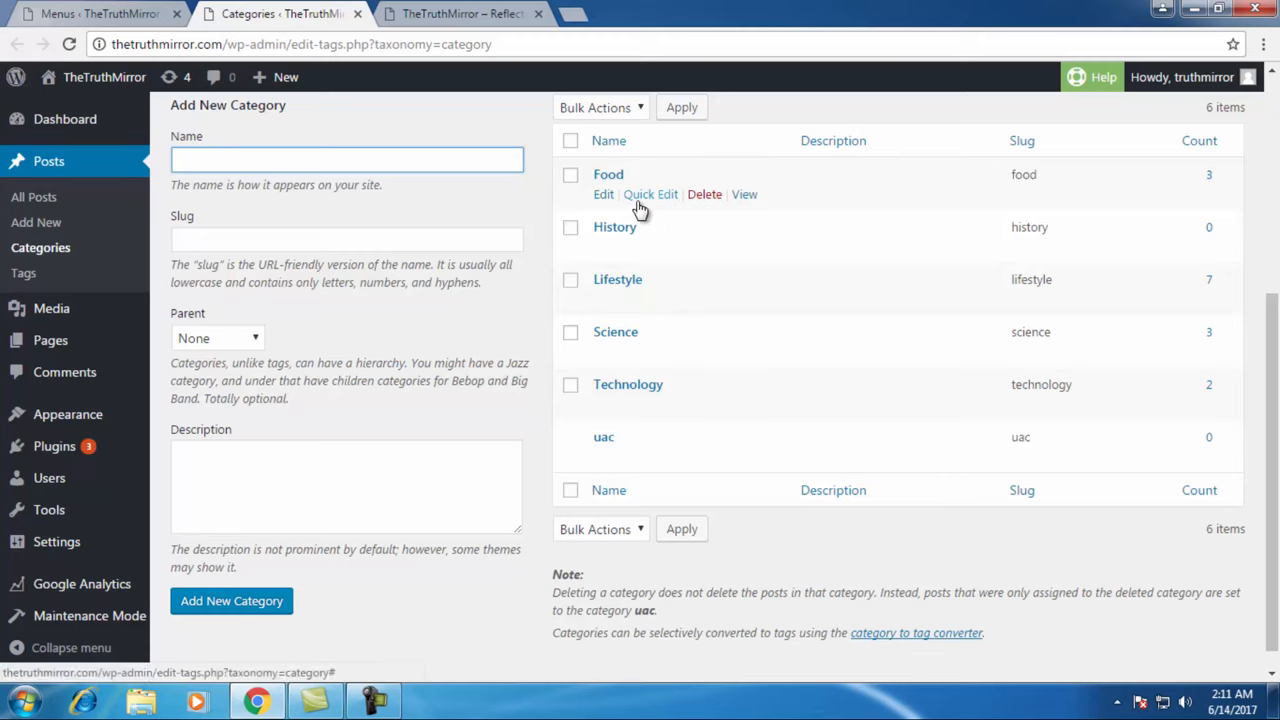
click(348, 160)
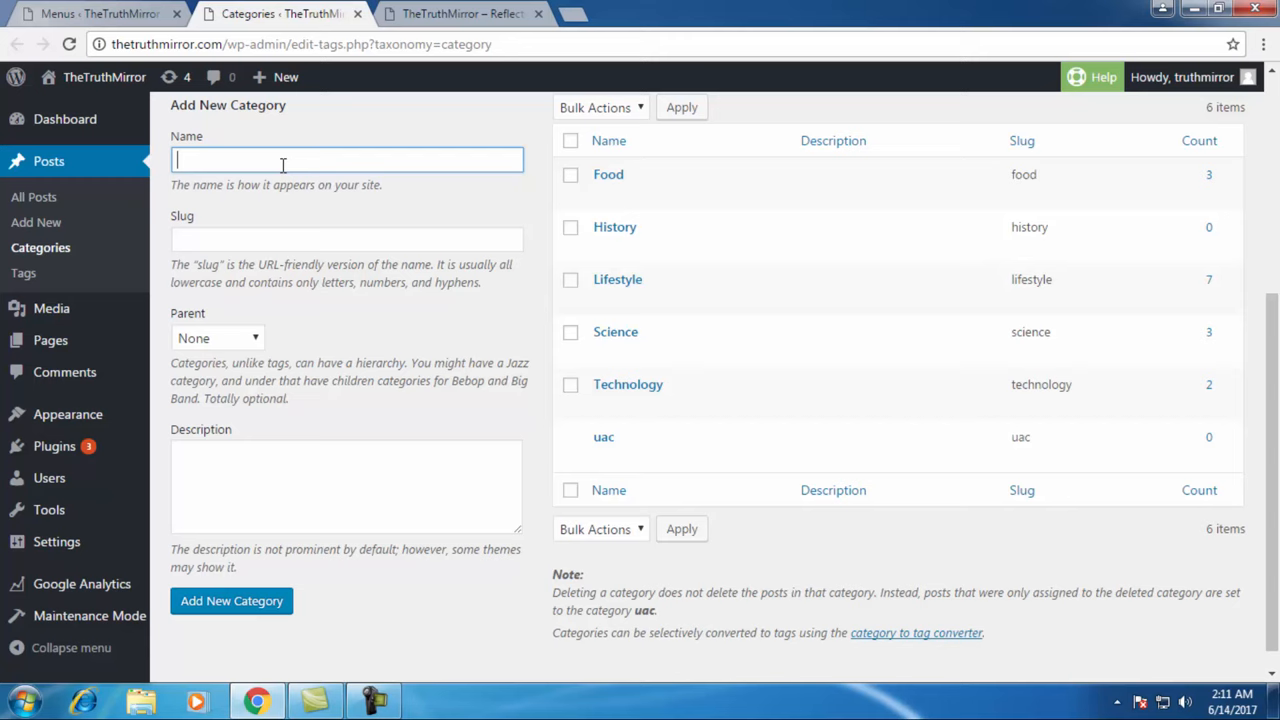
text(Health)
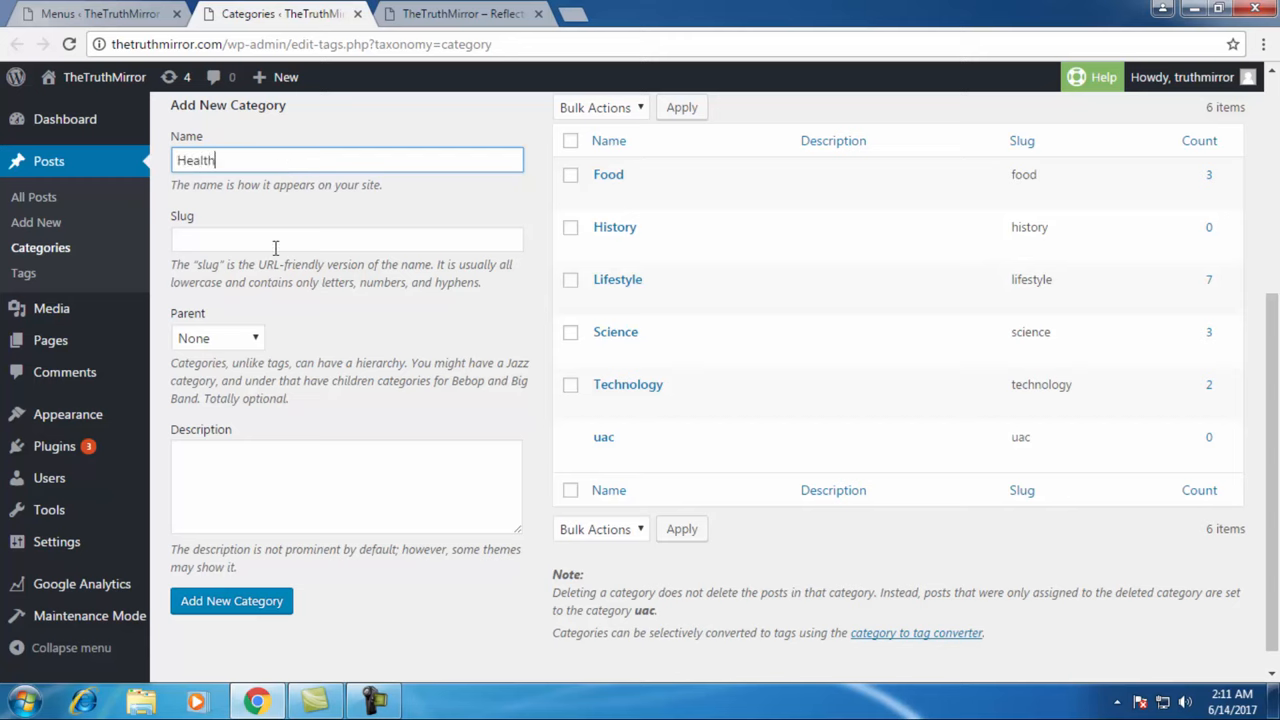
click(346, 240)
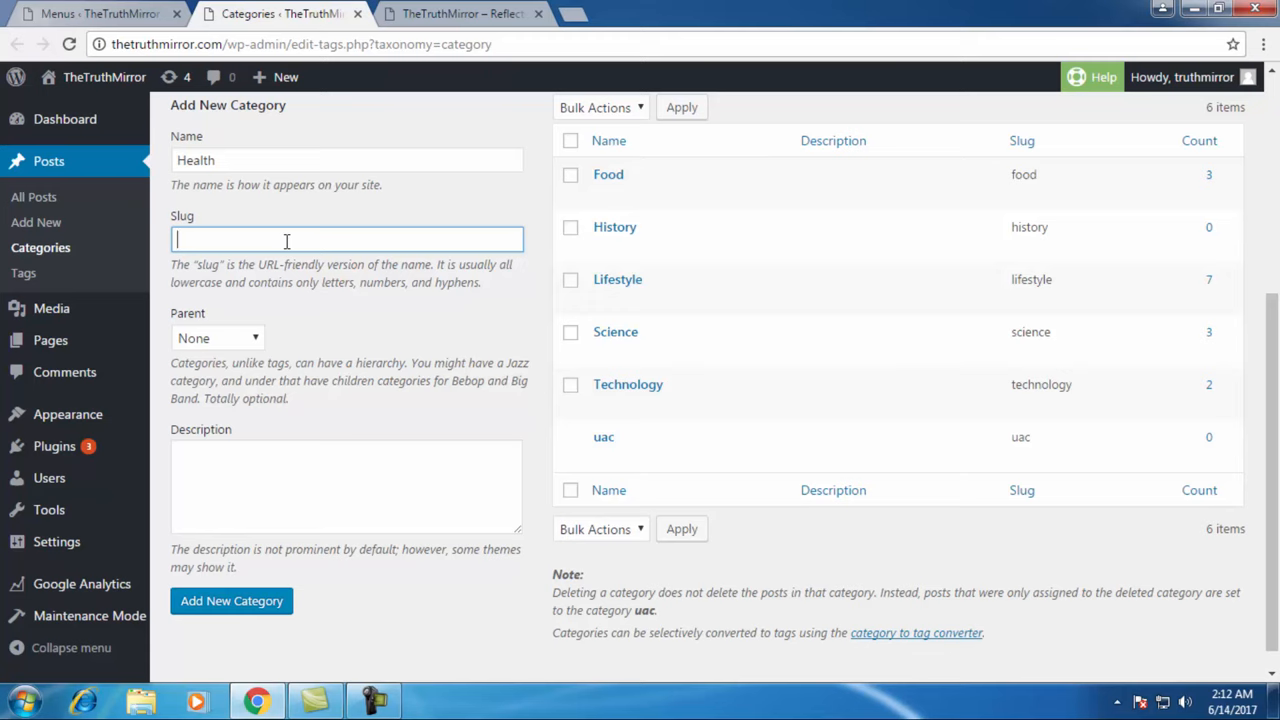
text(blank)
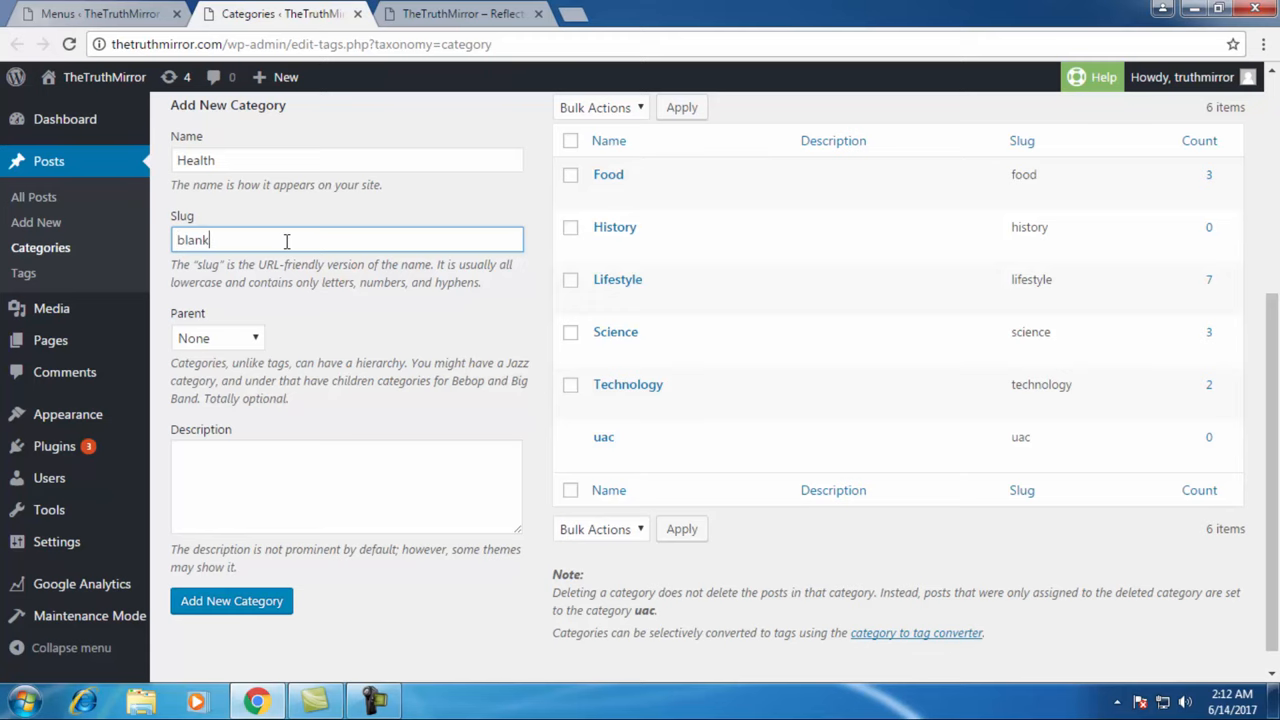
scroll(down, 3)
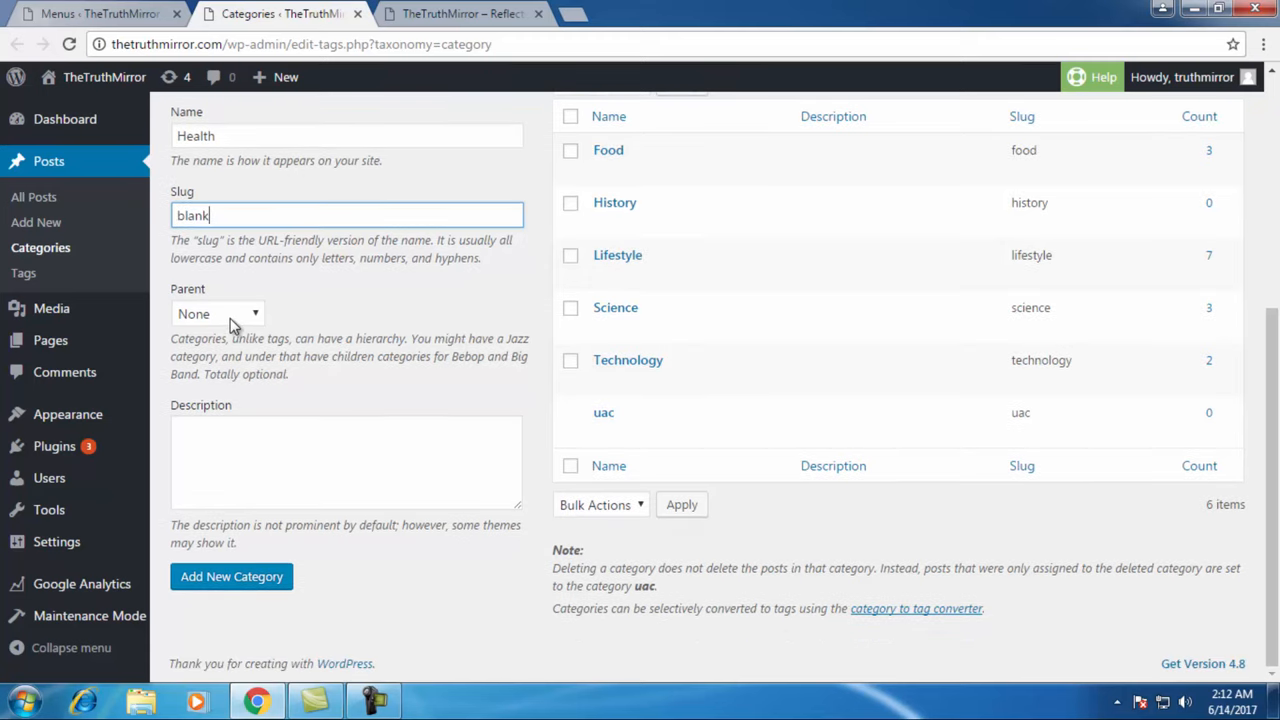
double_click(196, 136)
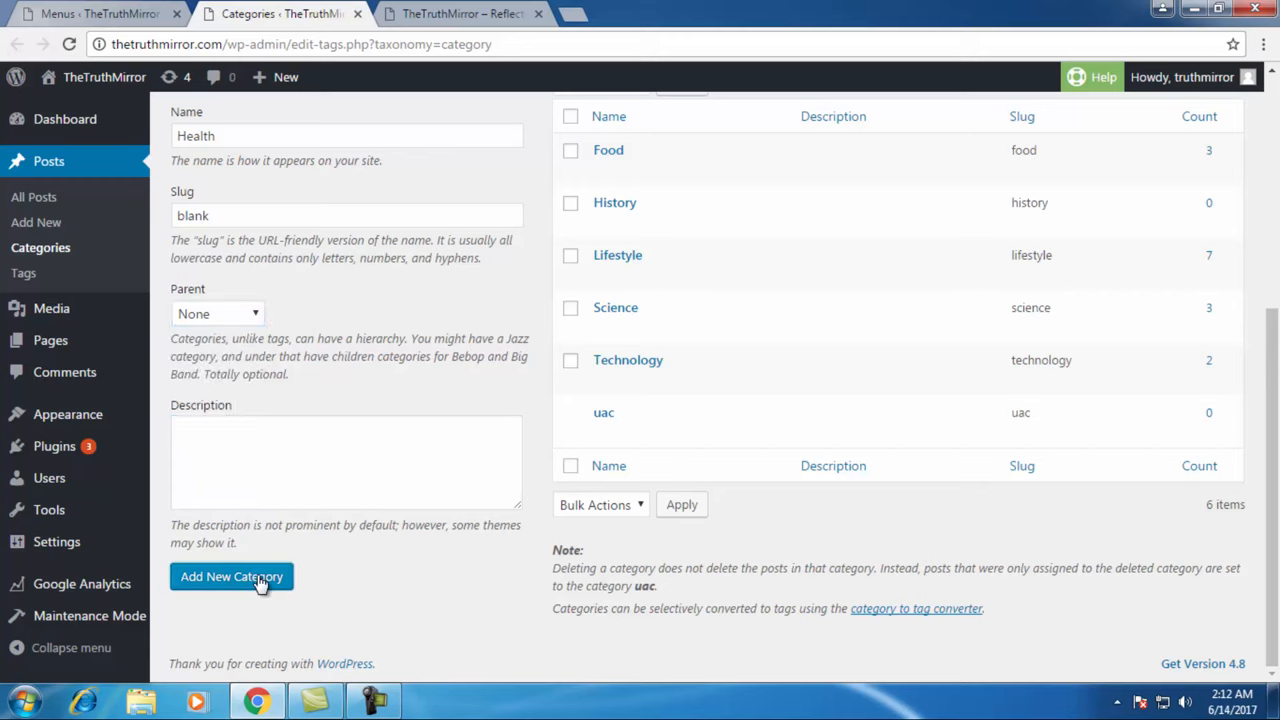
mouse_move(344, 584)
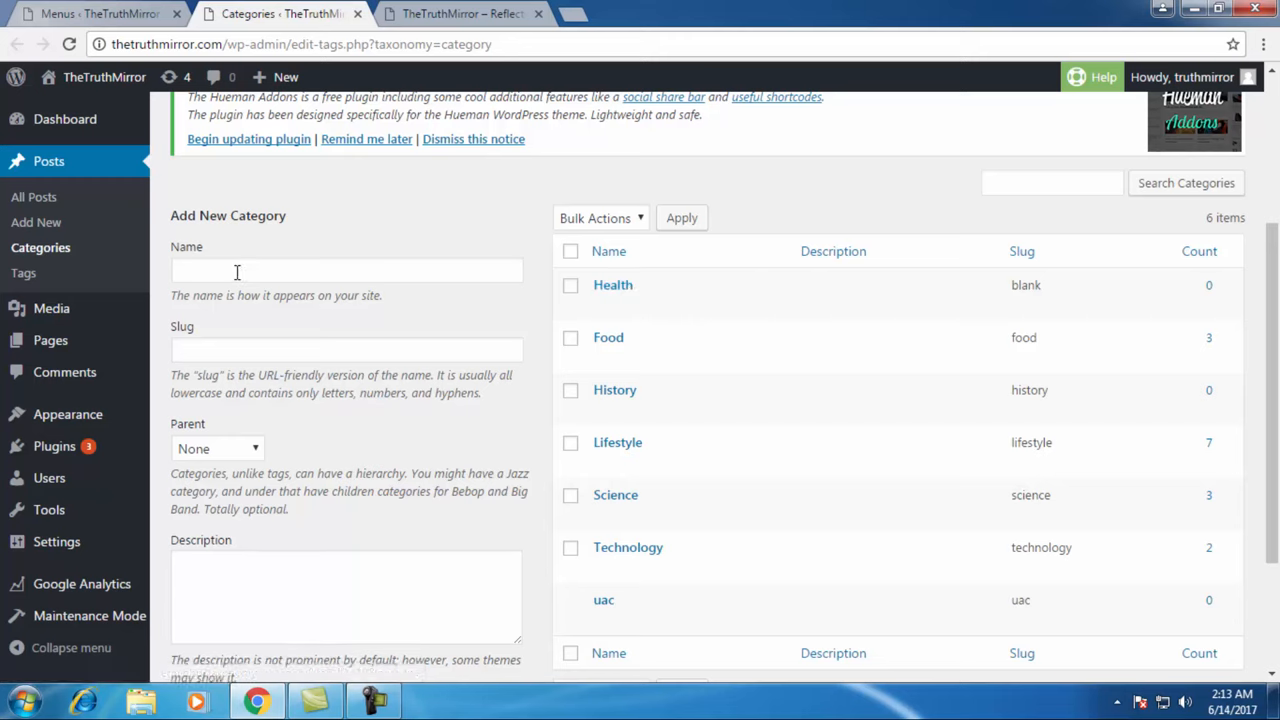
mouse_move(40, 248)
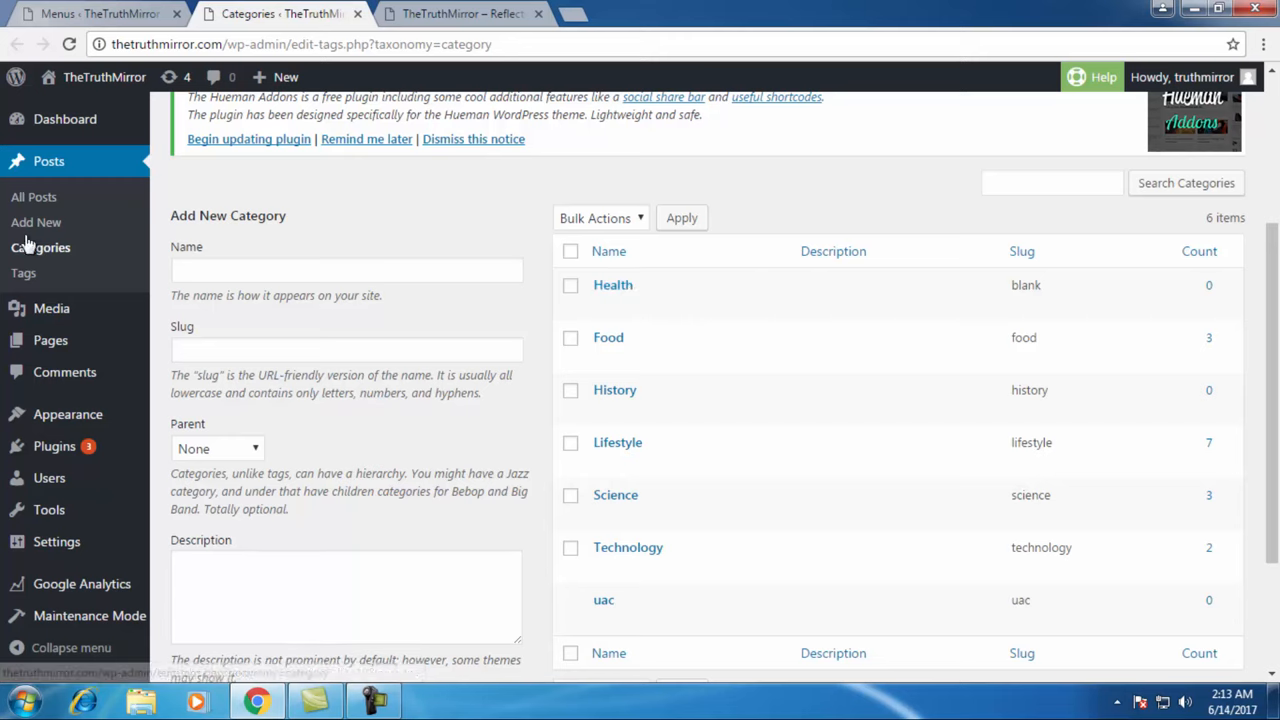
mouse_move(36, 222)
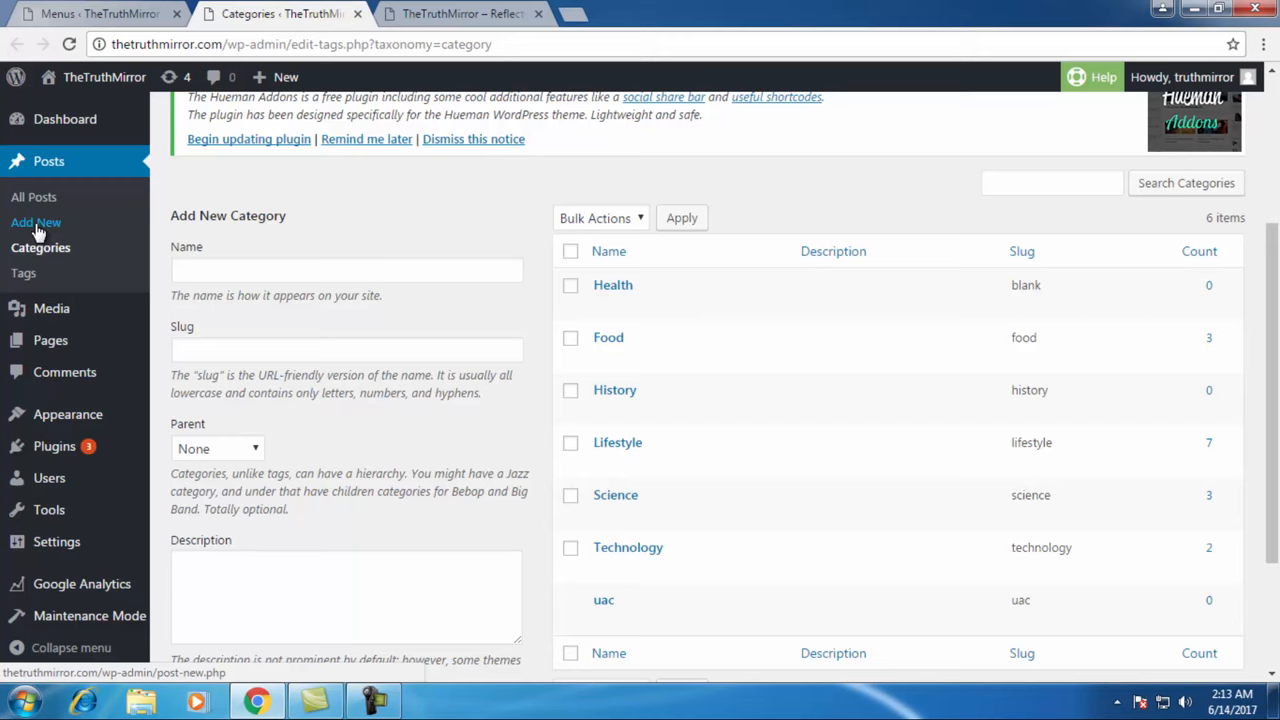
click(460, 12)
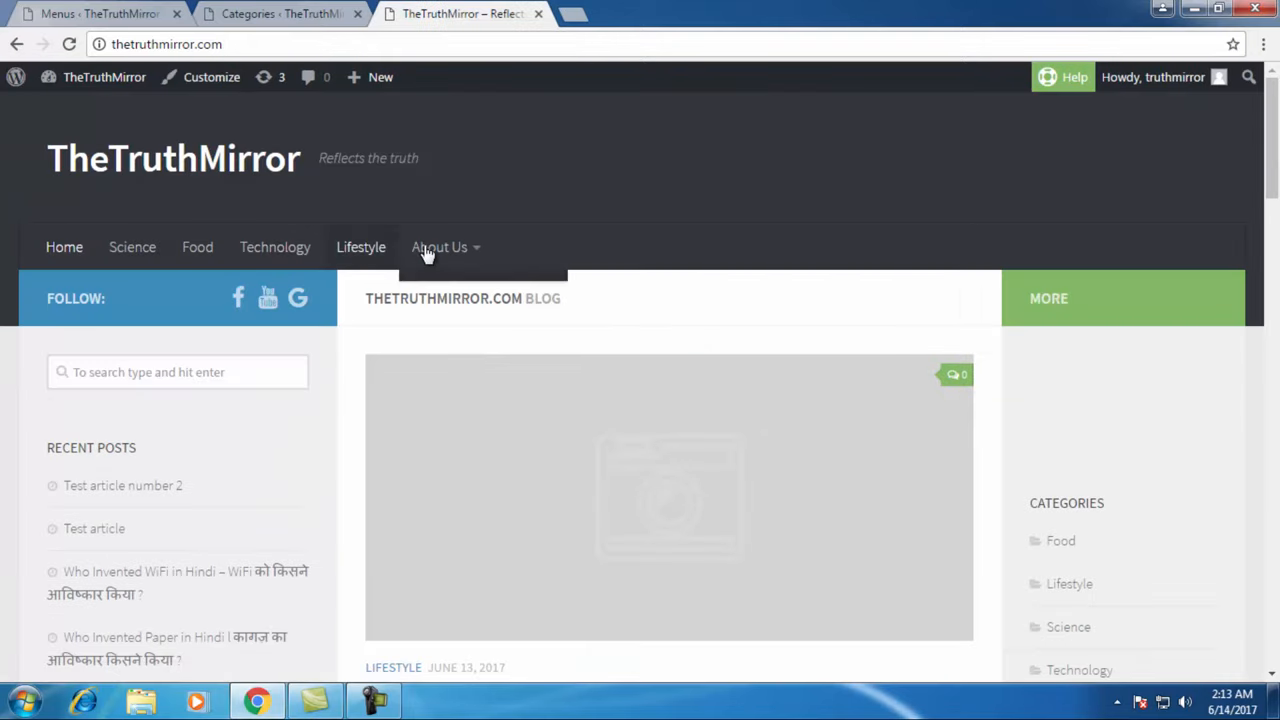
mouse_move(132, 248)
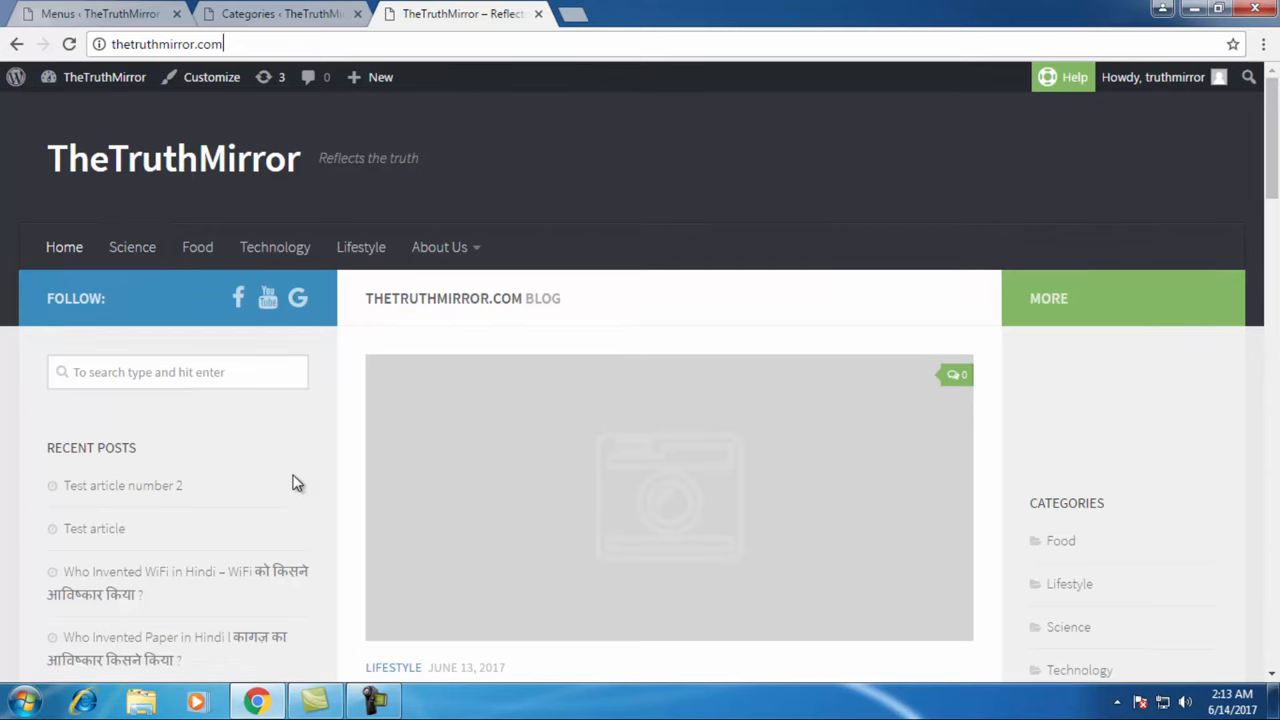
mouse_move(300, 468)
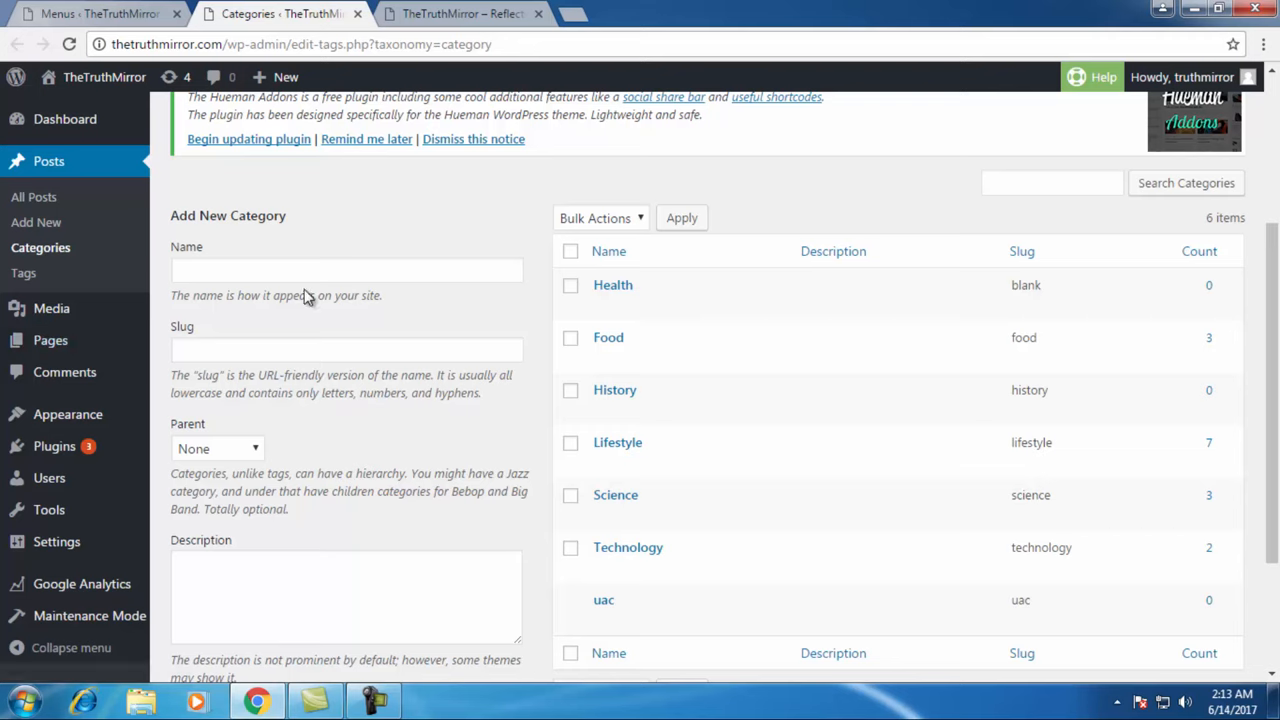
mouse_move(416, 376)
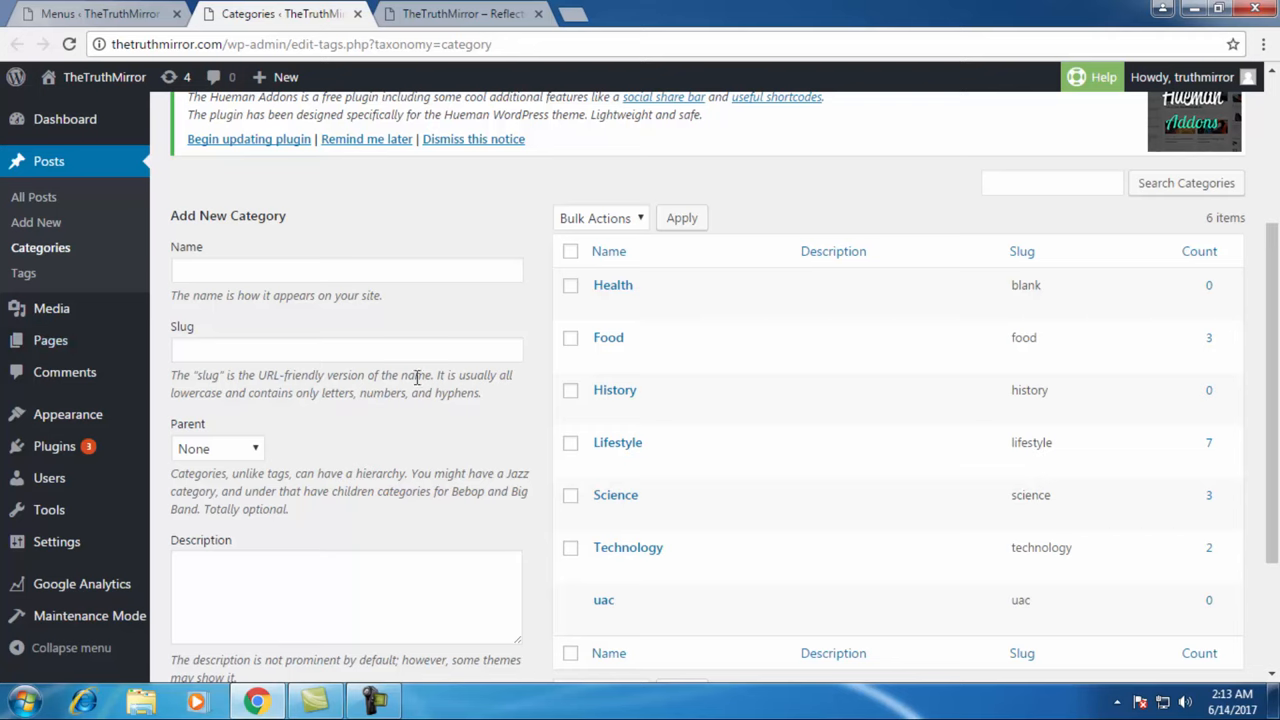
mouse_move(608, 336)
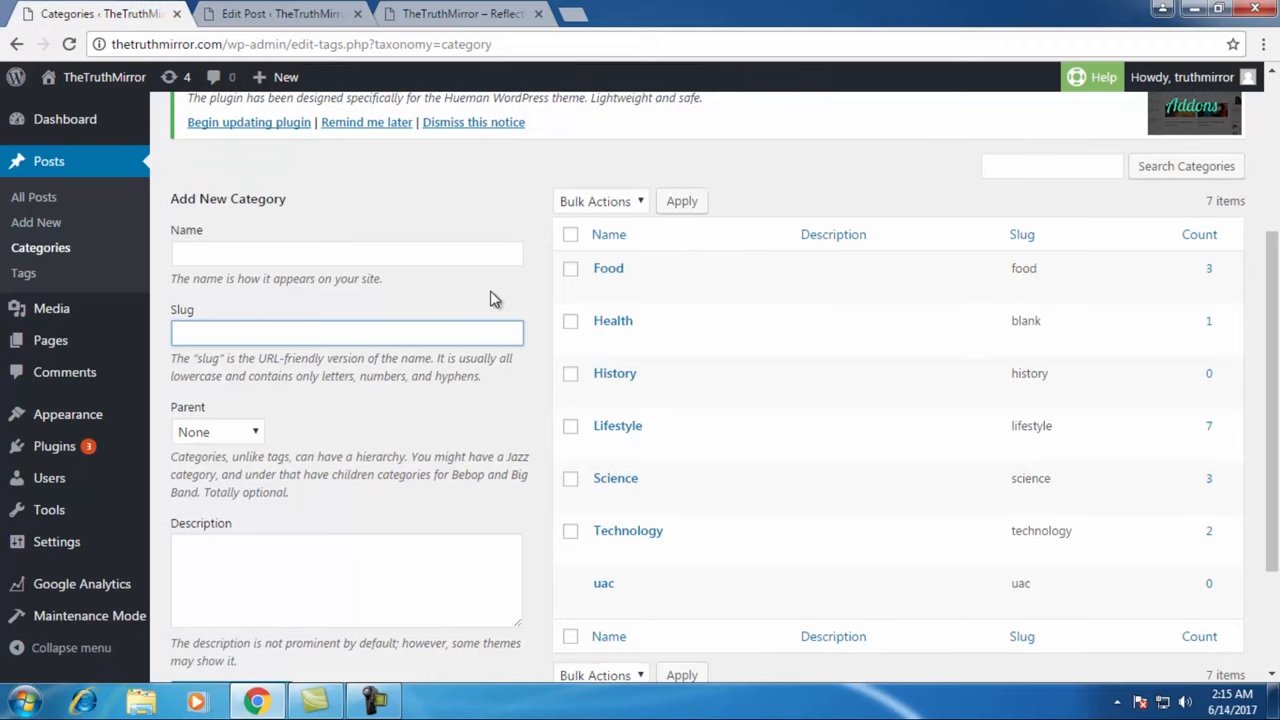
mouse_move(612, 320)
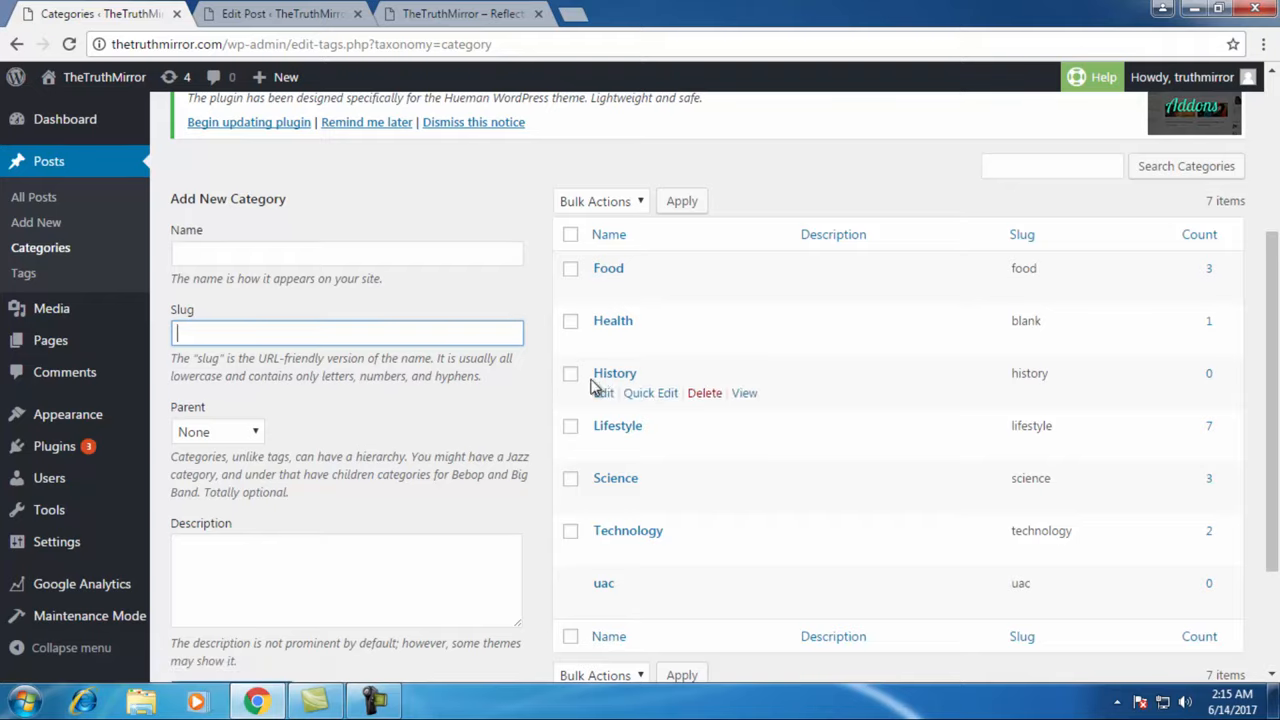
- Refresh the category list so Health shows a post count of one
scroll(down, 3)
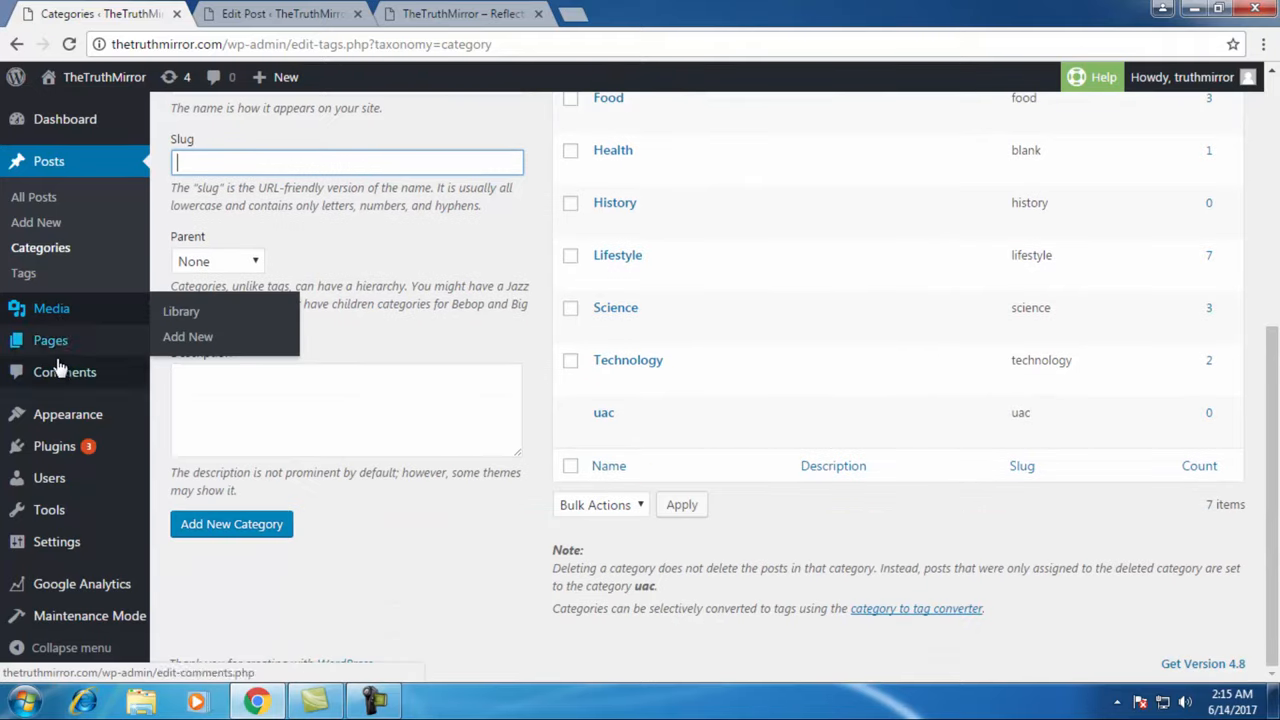
mouse_move(68, 414)
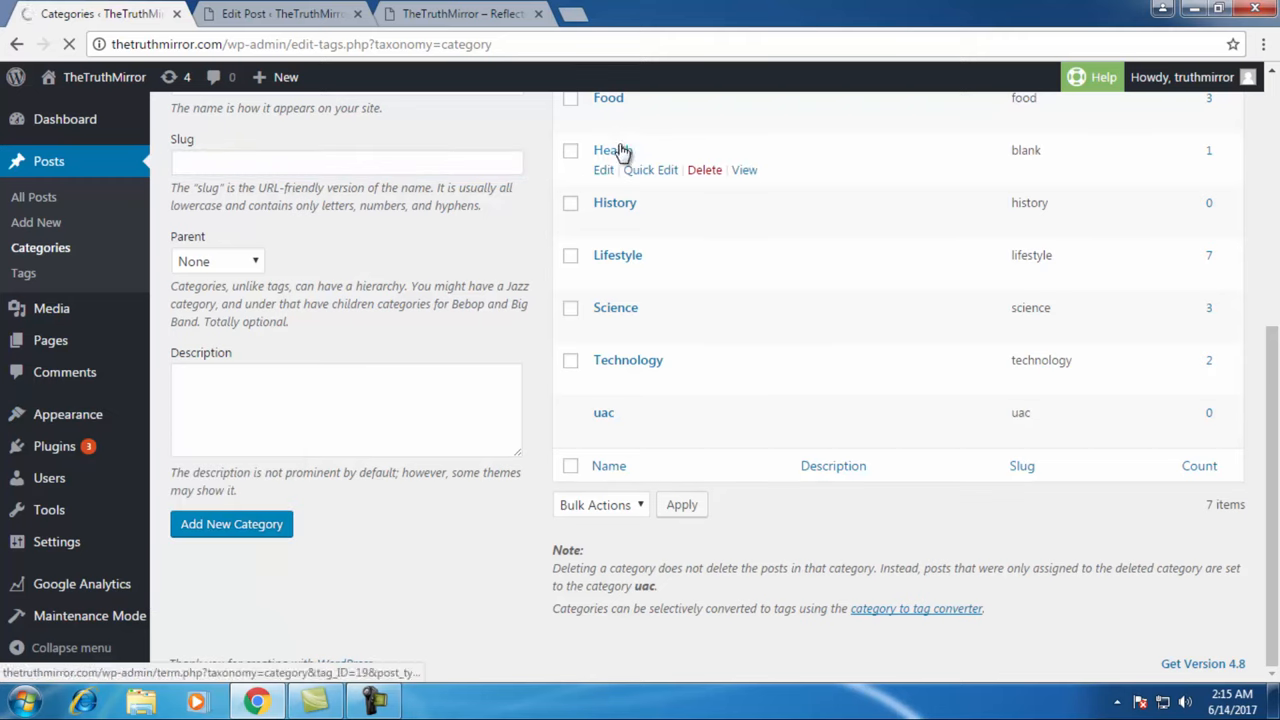
mouse_move(596, 200)
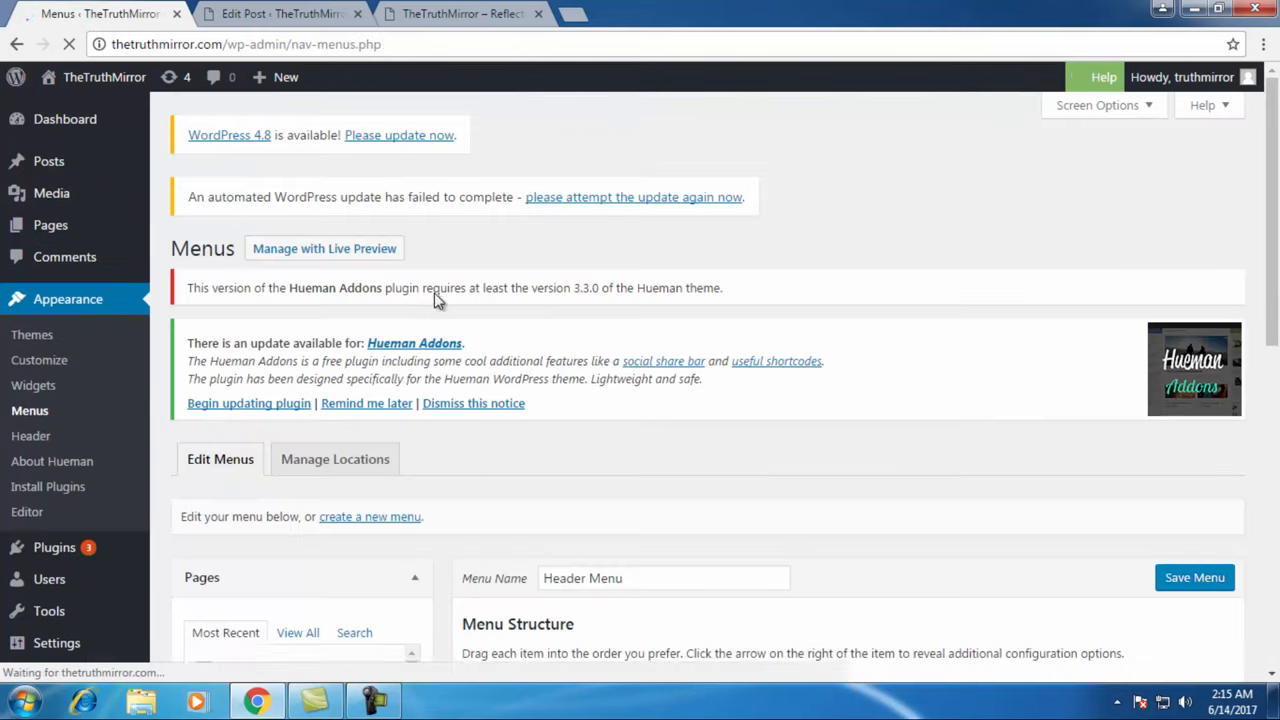
- Tick Health under Categories and add it to the Header Menu
scroll(down, 3)
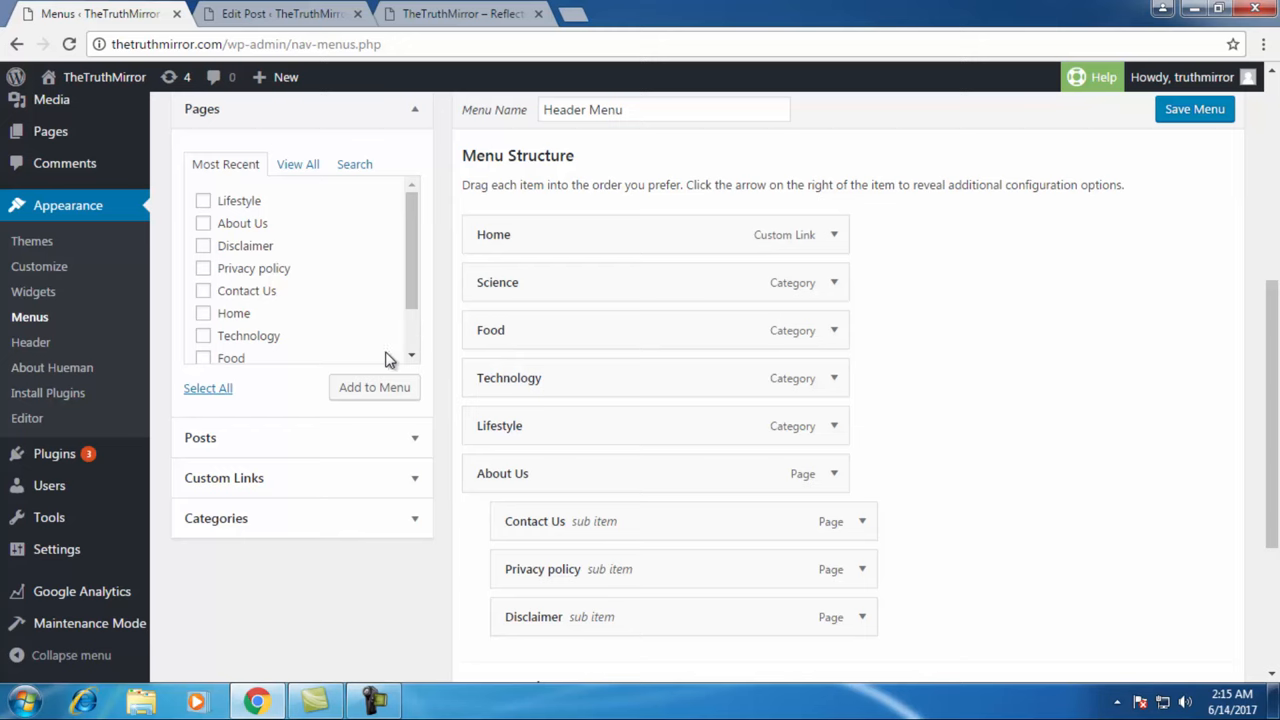
mouse_move(392, 232)
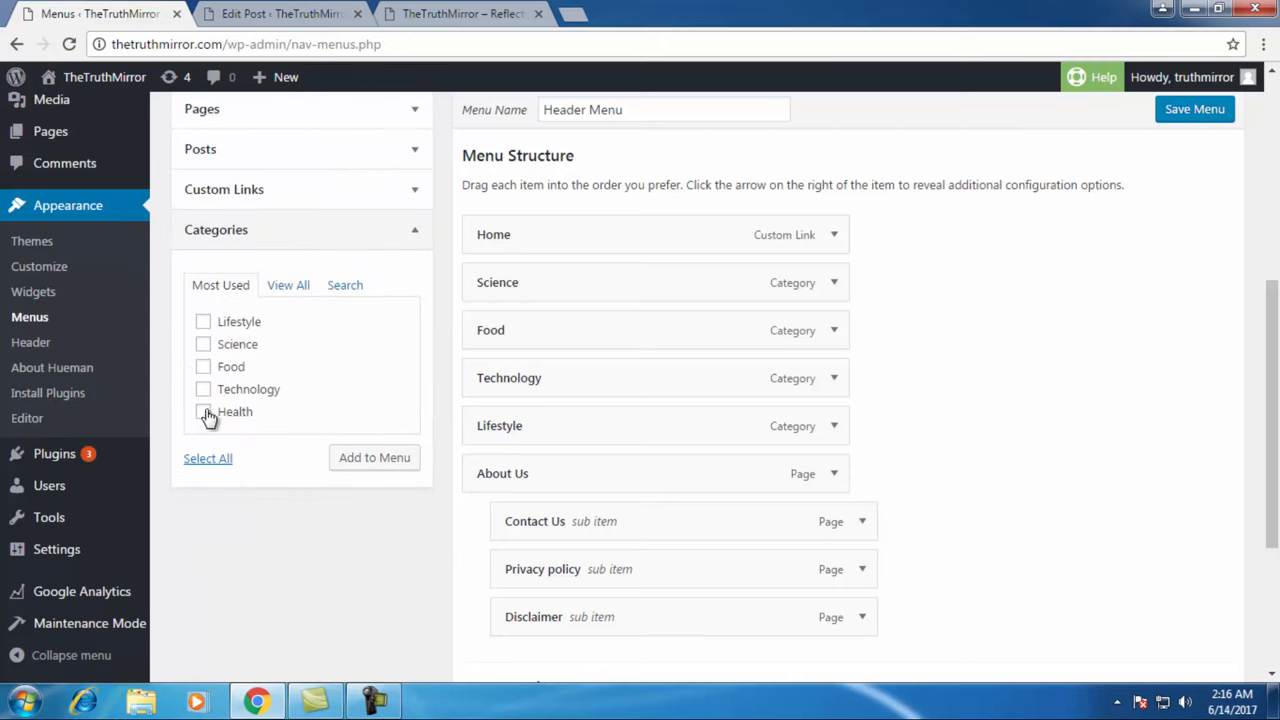
click(204, 412)
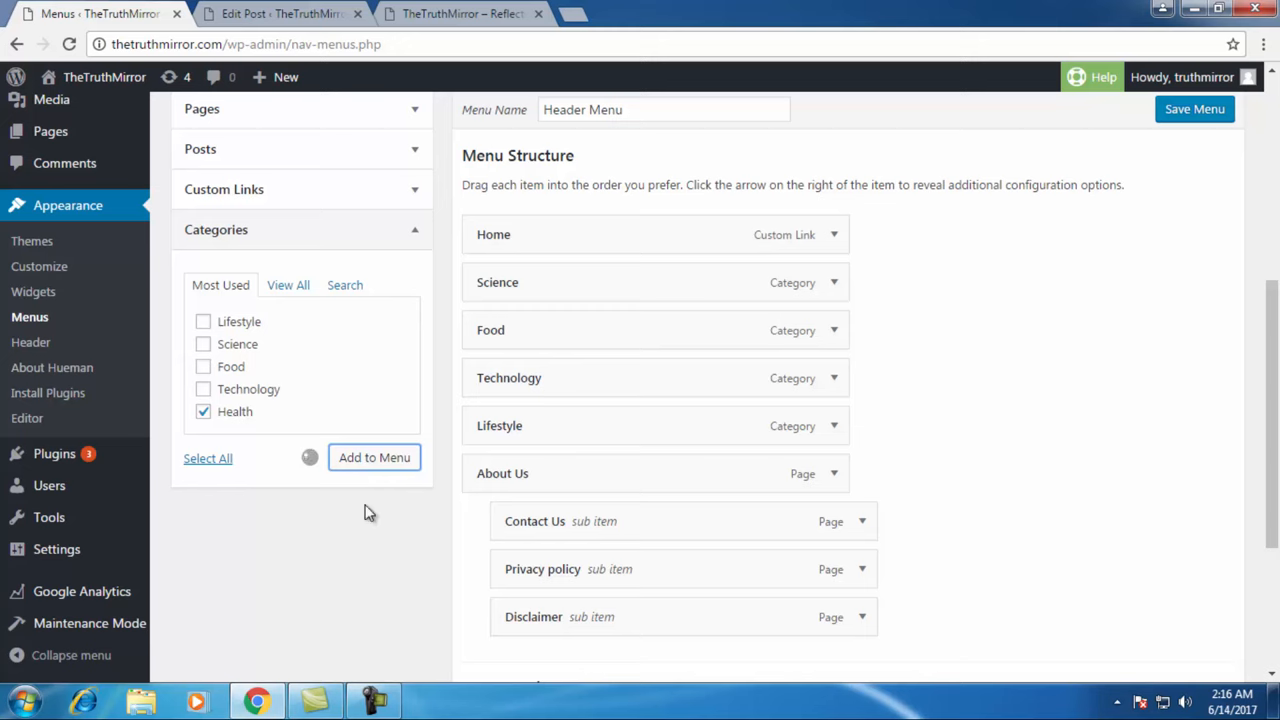
mouse_move(372, 504)
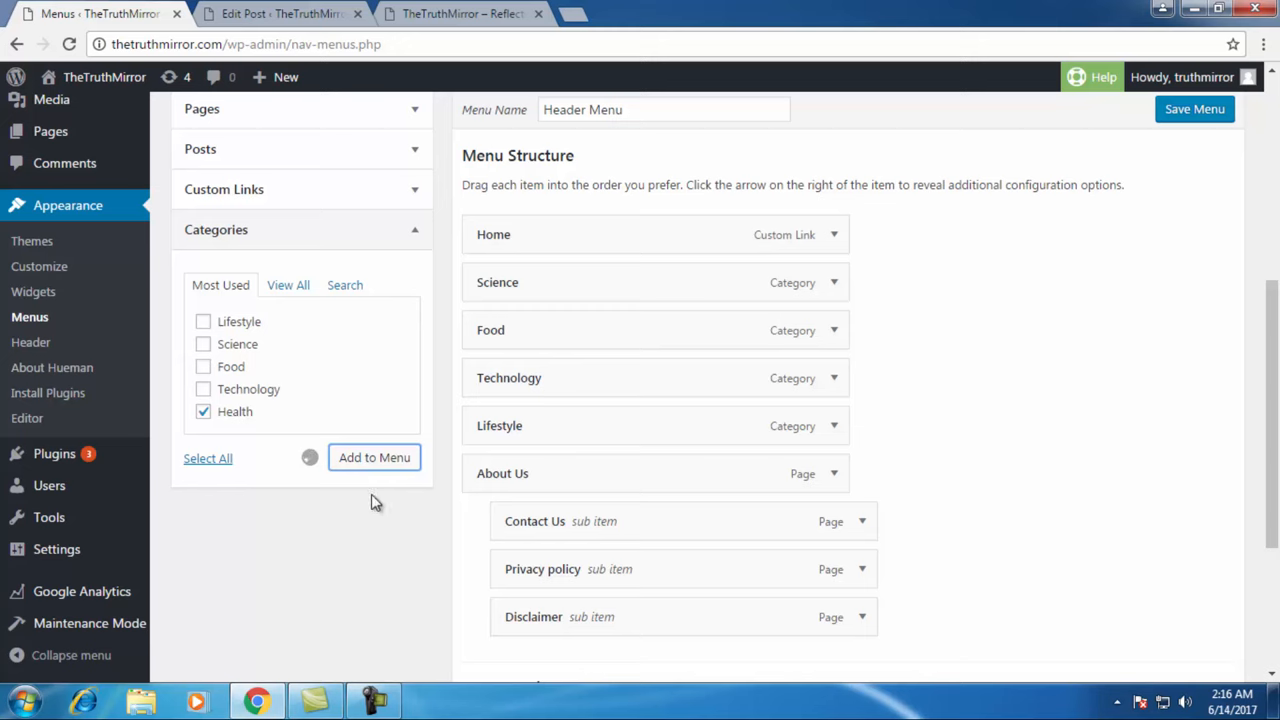
click(374, 456)
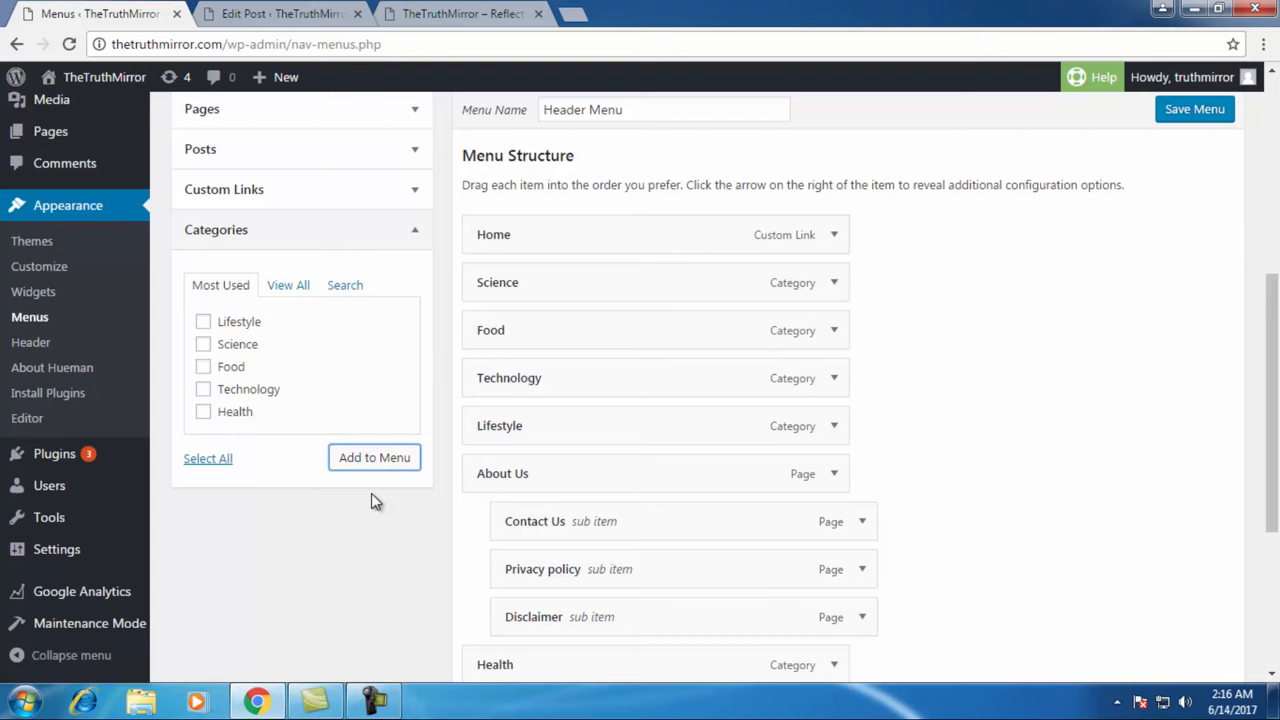
- Drag the Health item up to sit between Technology and Lifestyle
scroll(down, 3)
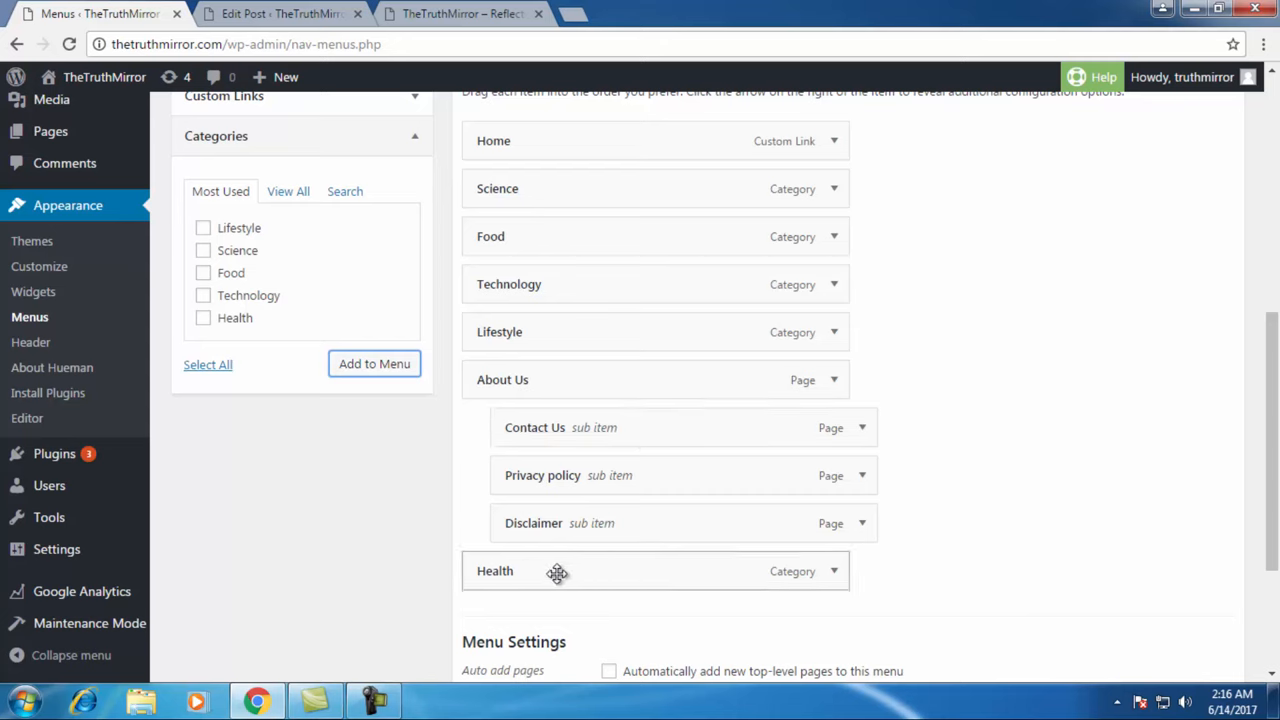
mouse_move(564, 574)
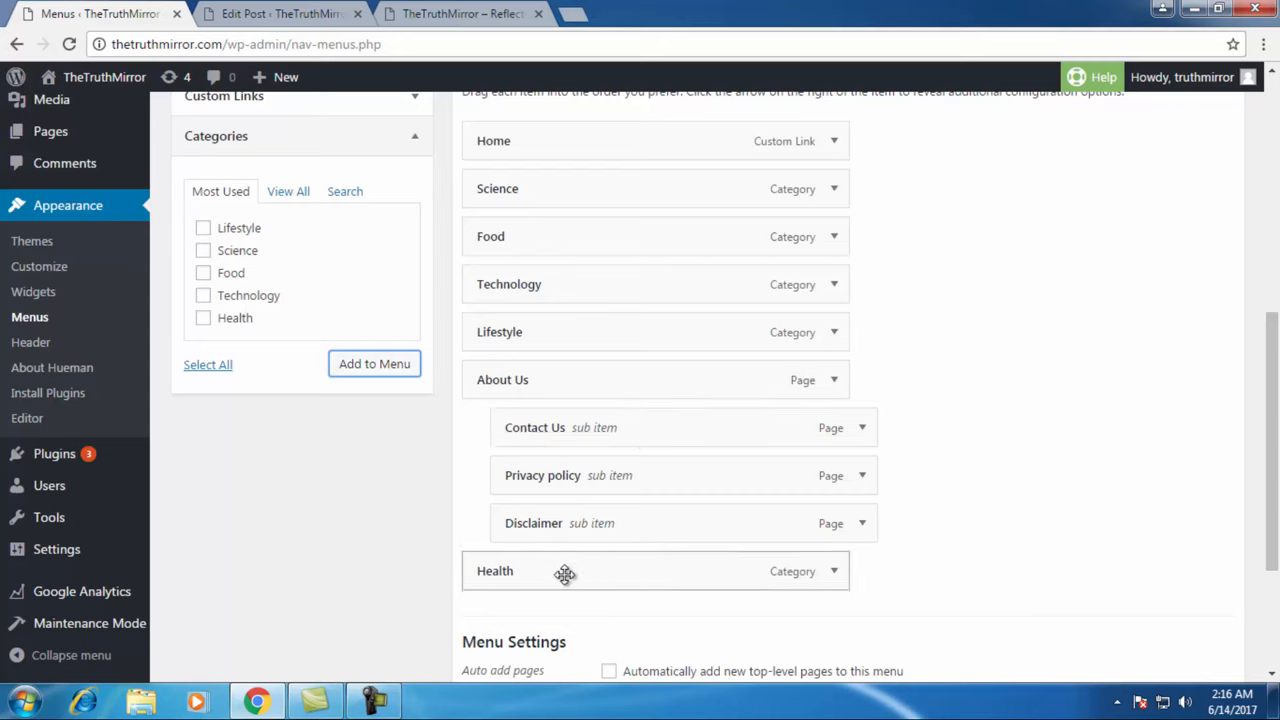
drag(564, 572, 560, 402)
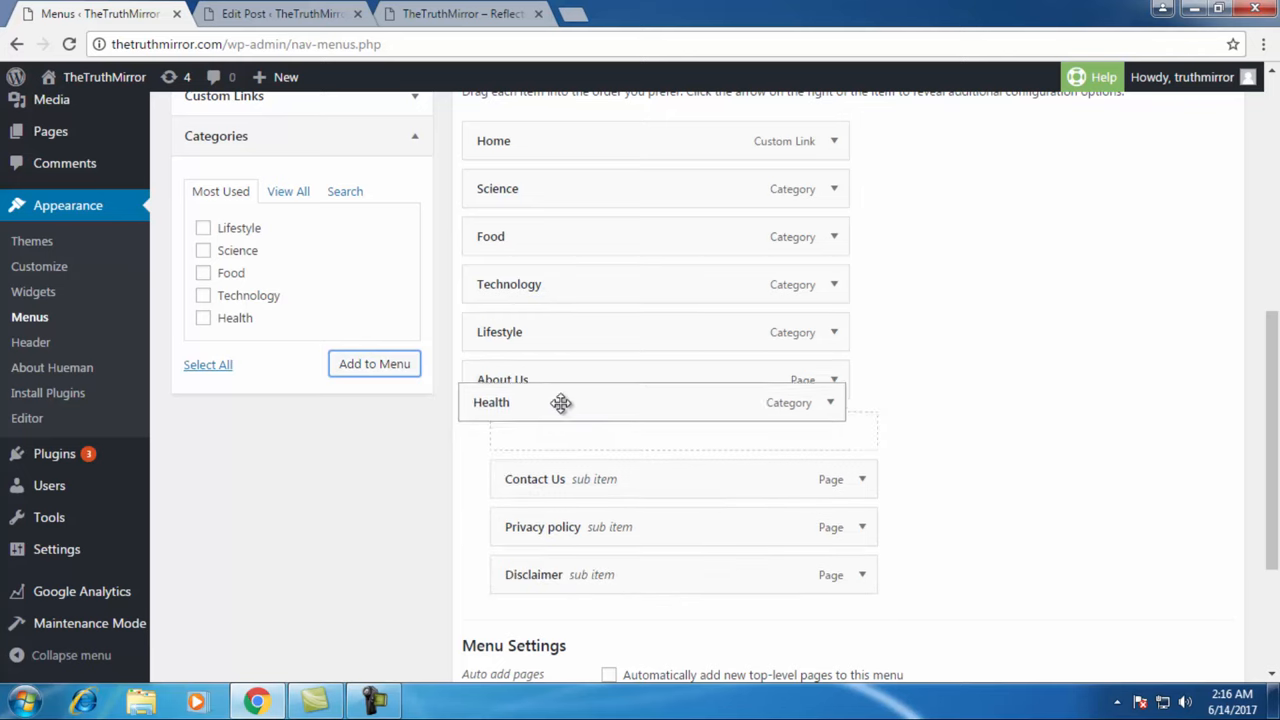
drag(560, 402, 572, 528)
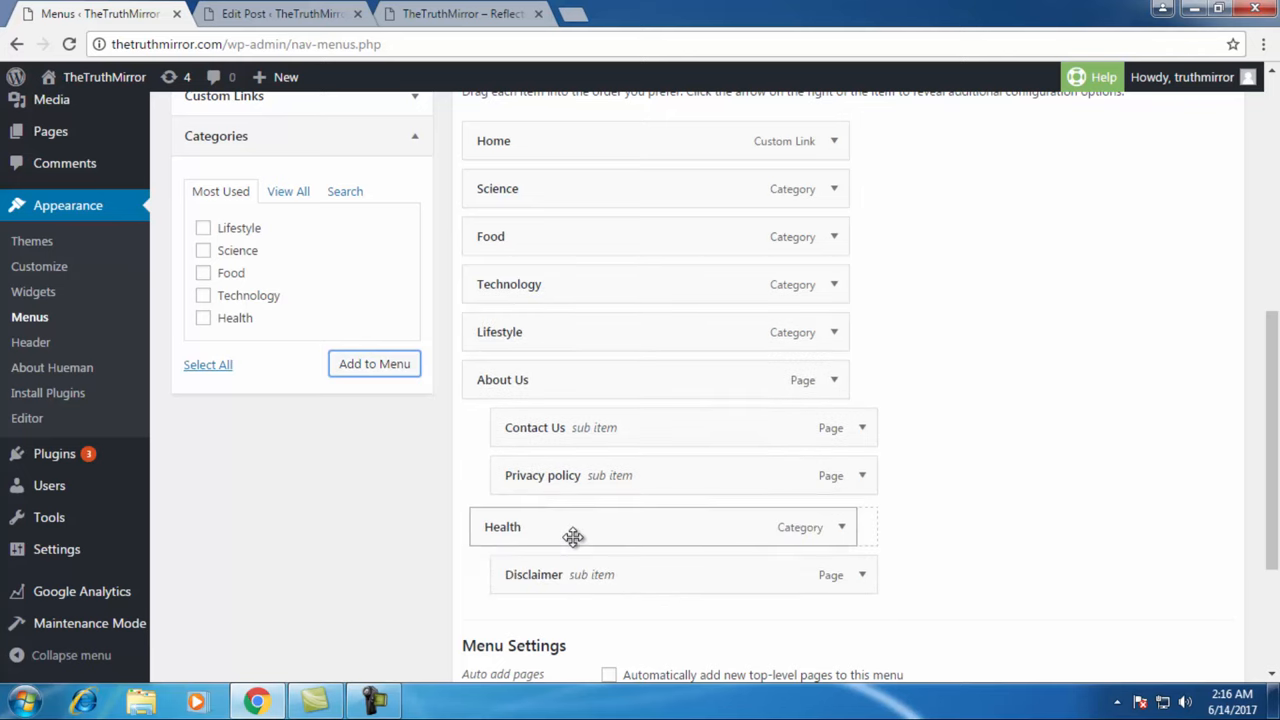
drag(572, 528, 562, 284)
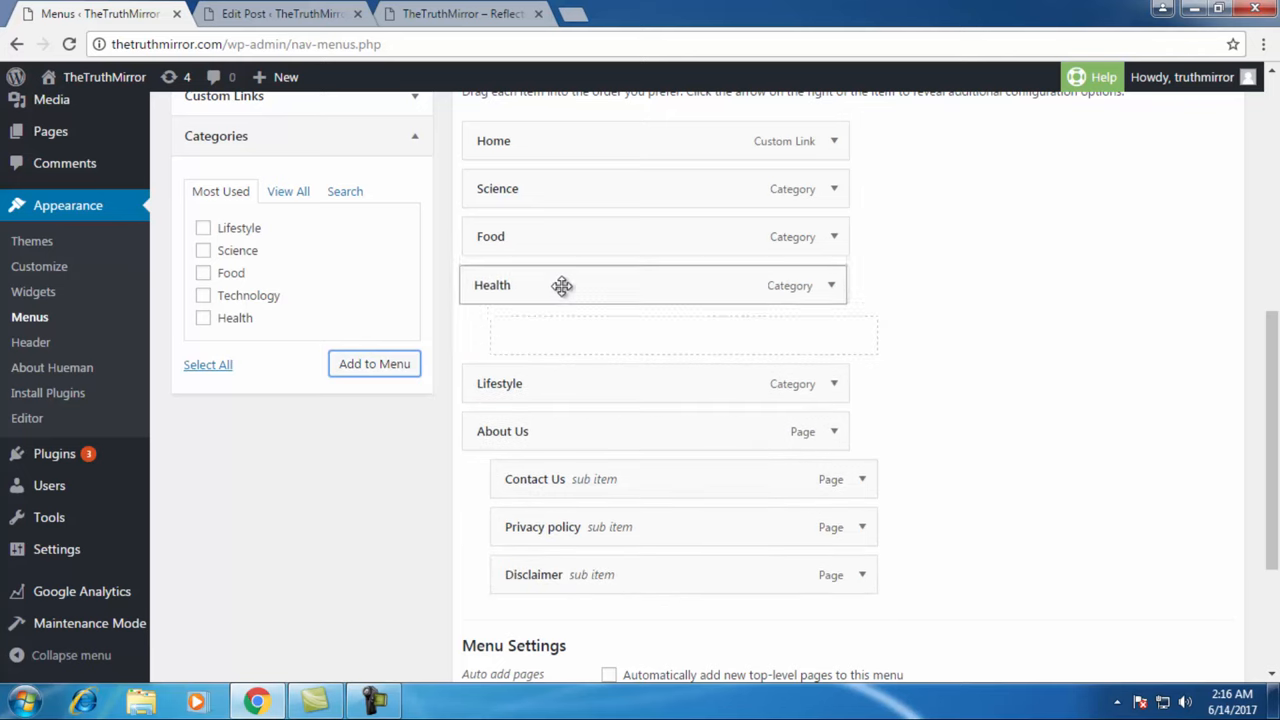
drag(562, 284, 558, 224)
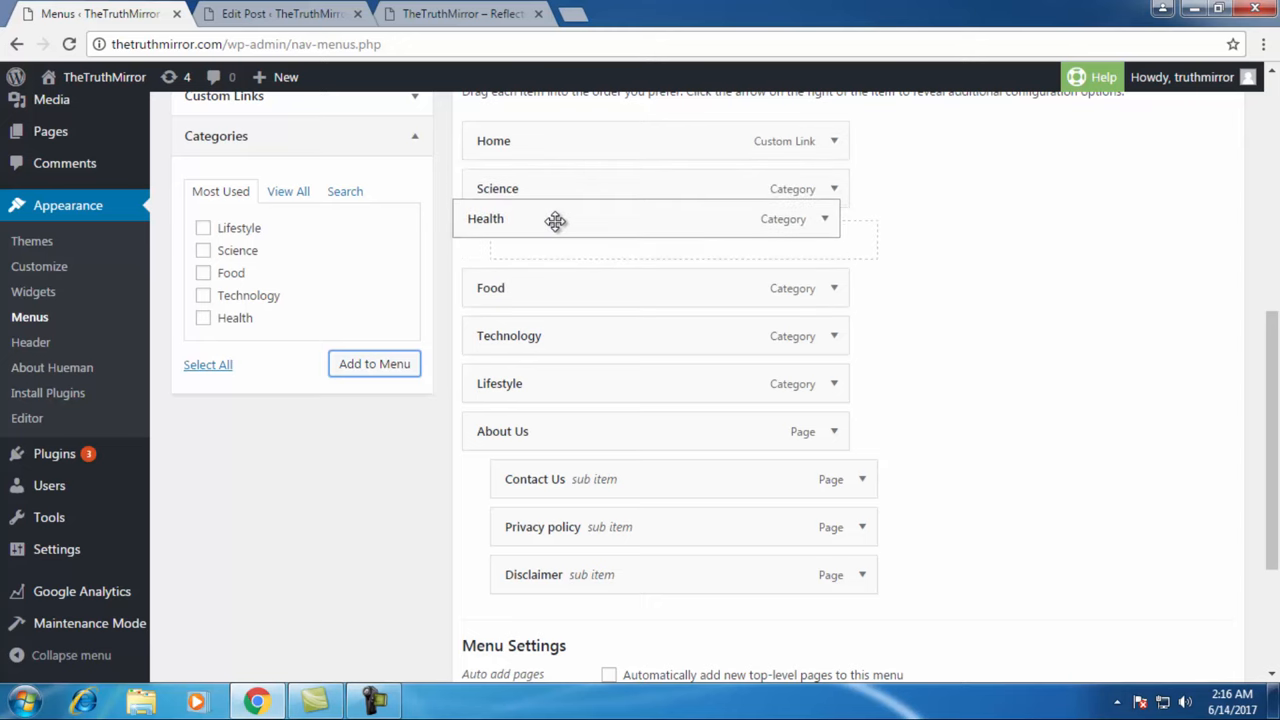
drag(554, 218, 552, 288)
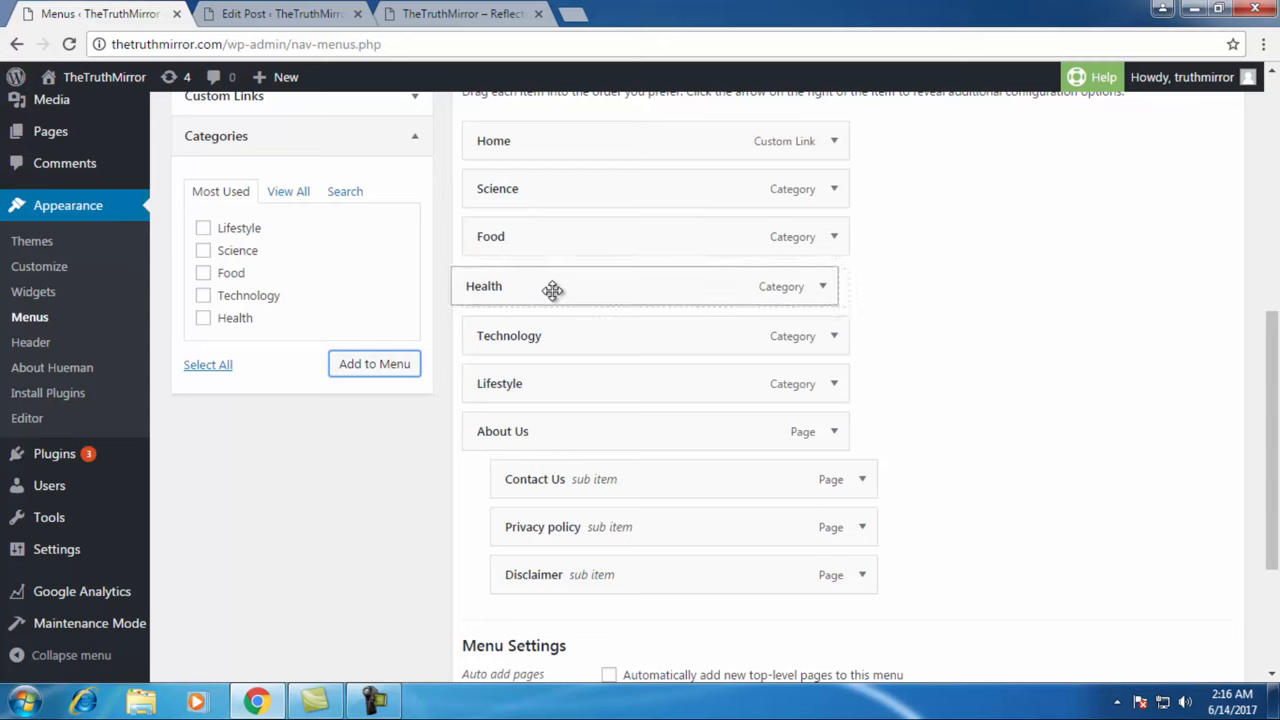
drag(552, 286, 570, 336)
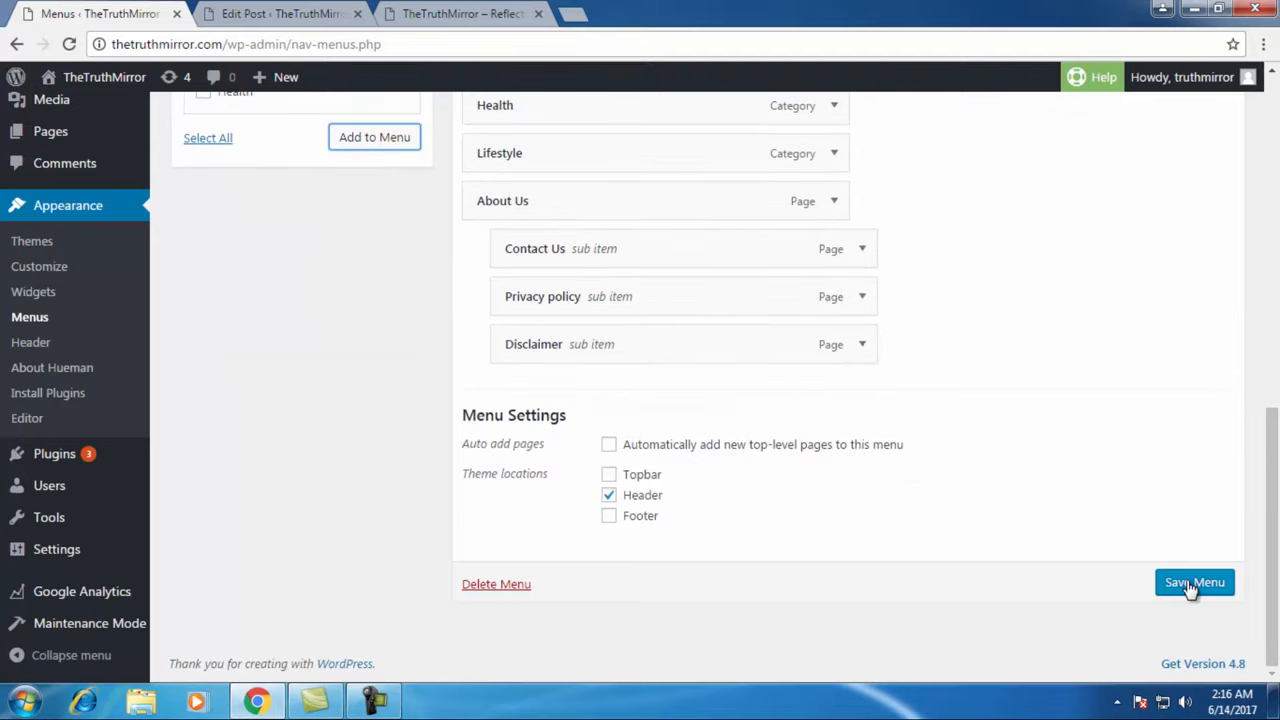
- Save the reordered Header Menu and confirm the update
click(1194, 582)
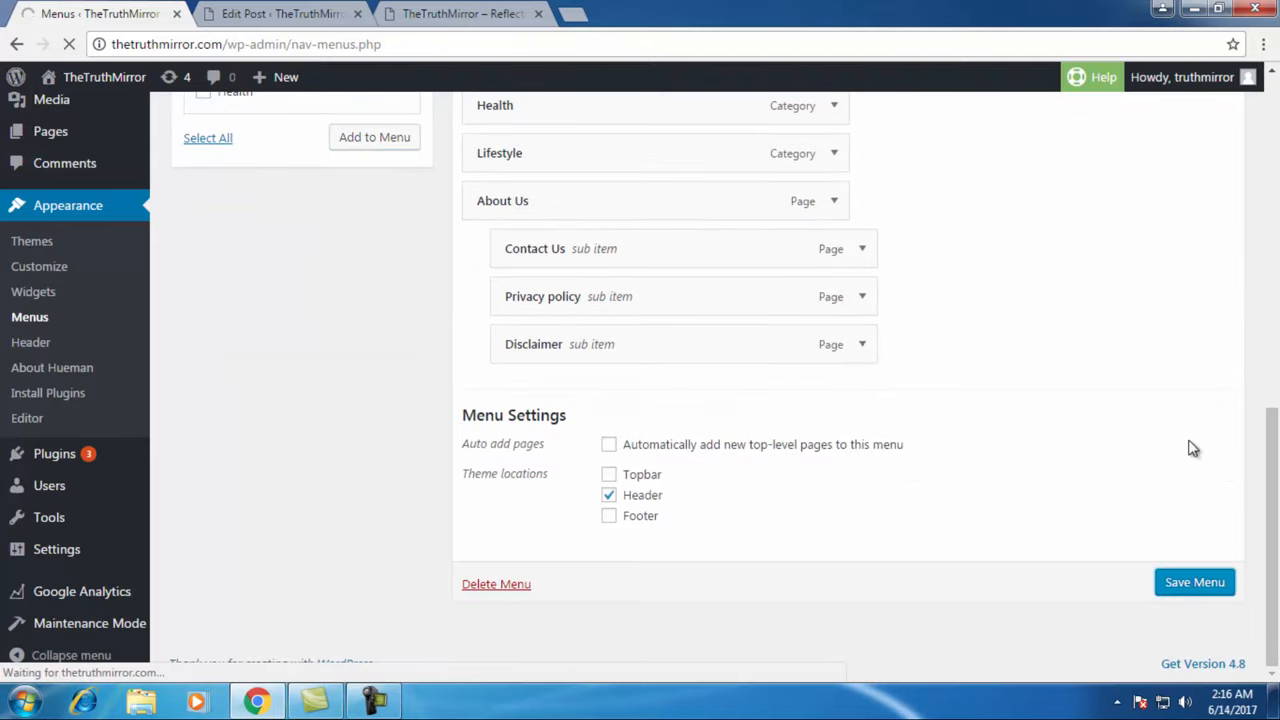
mouse_move(1136, 402)
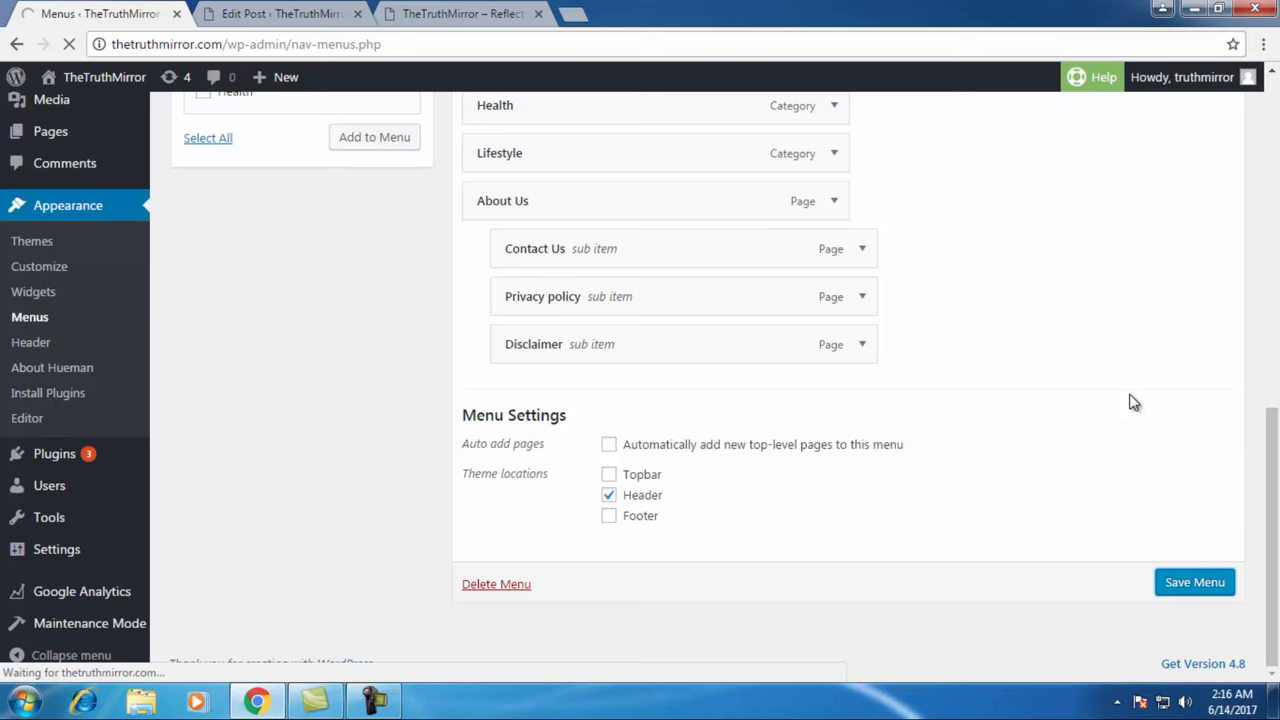
click(1194, 582)
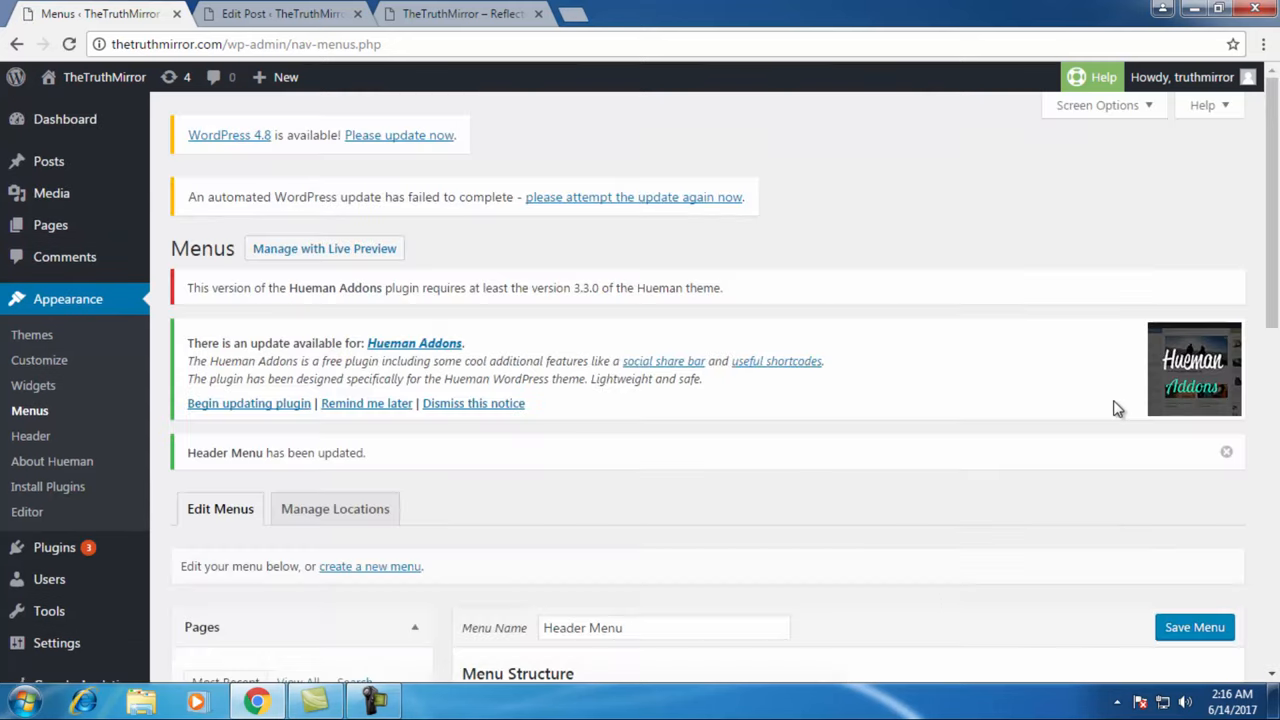
scroll(down, 3)
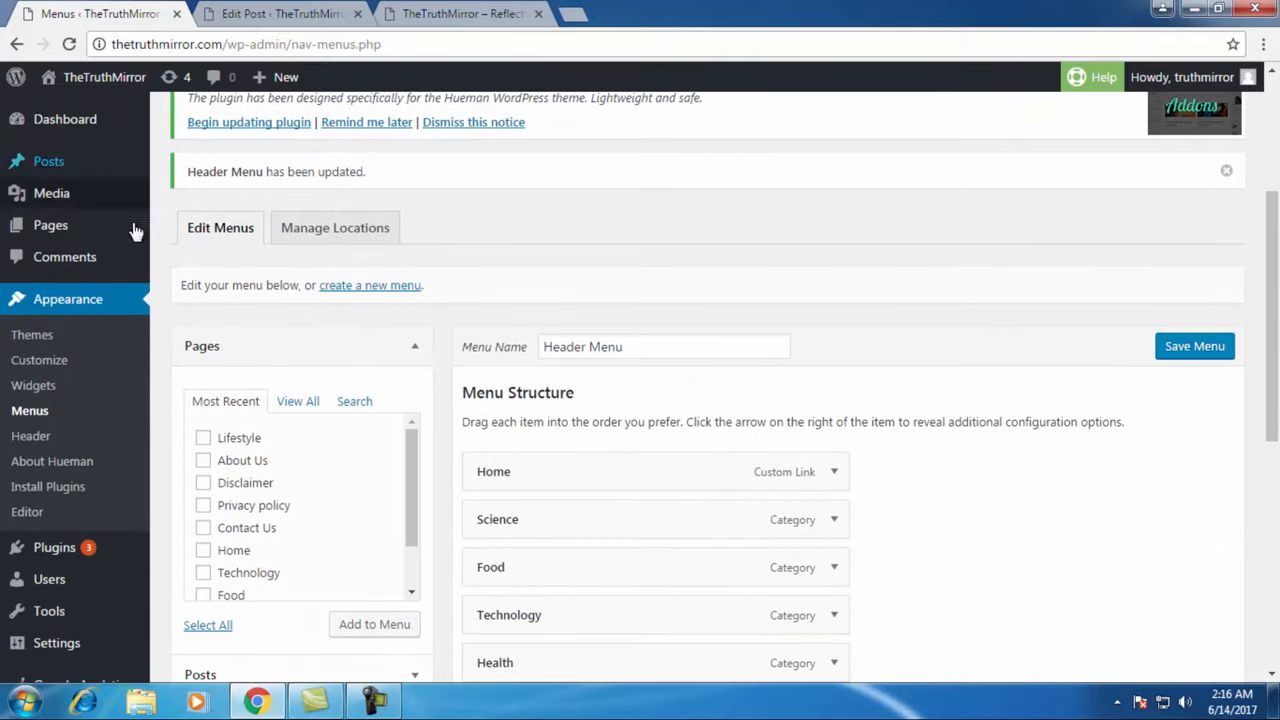
- In the 'health related' post editor, tick the Health category
click(280, 12)
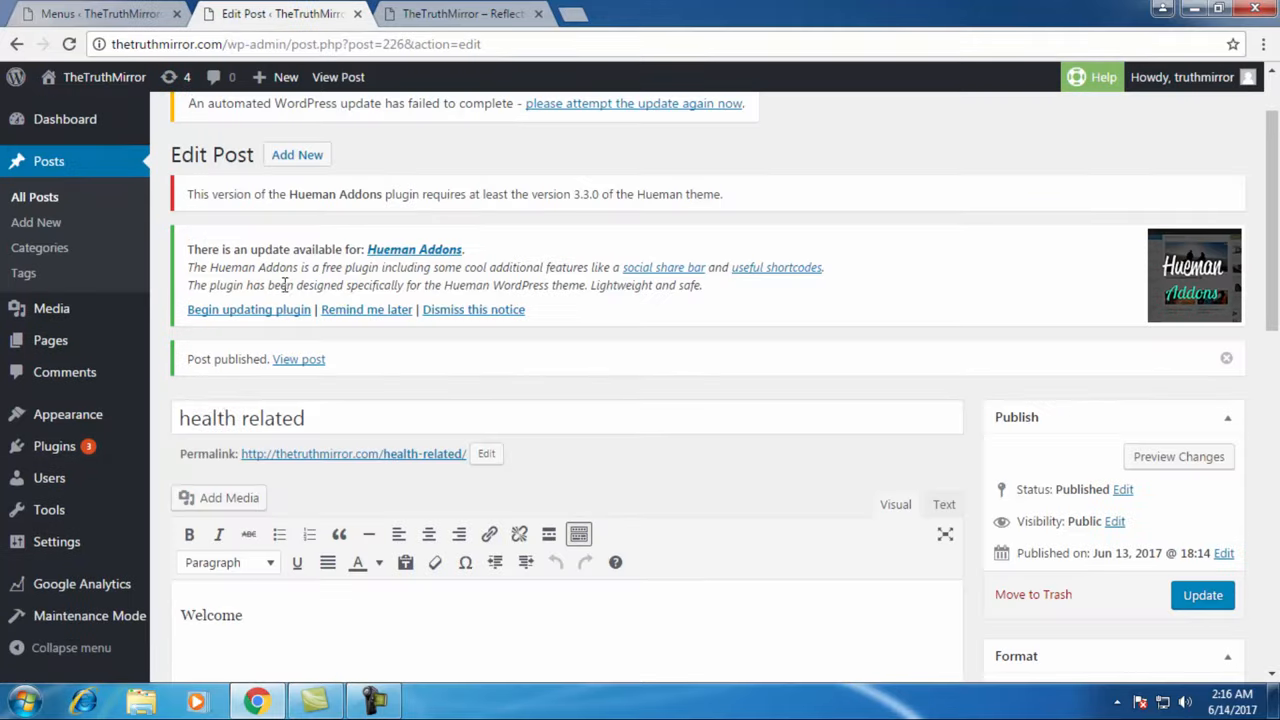
scroll(down, 3)
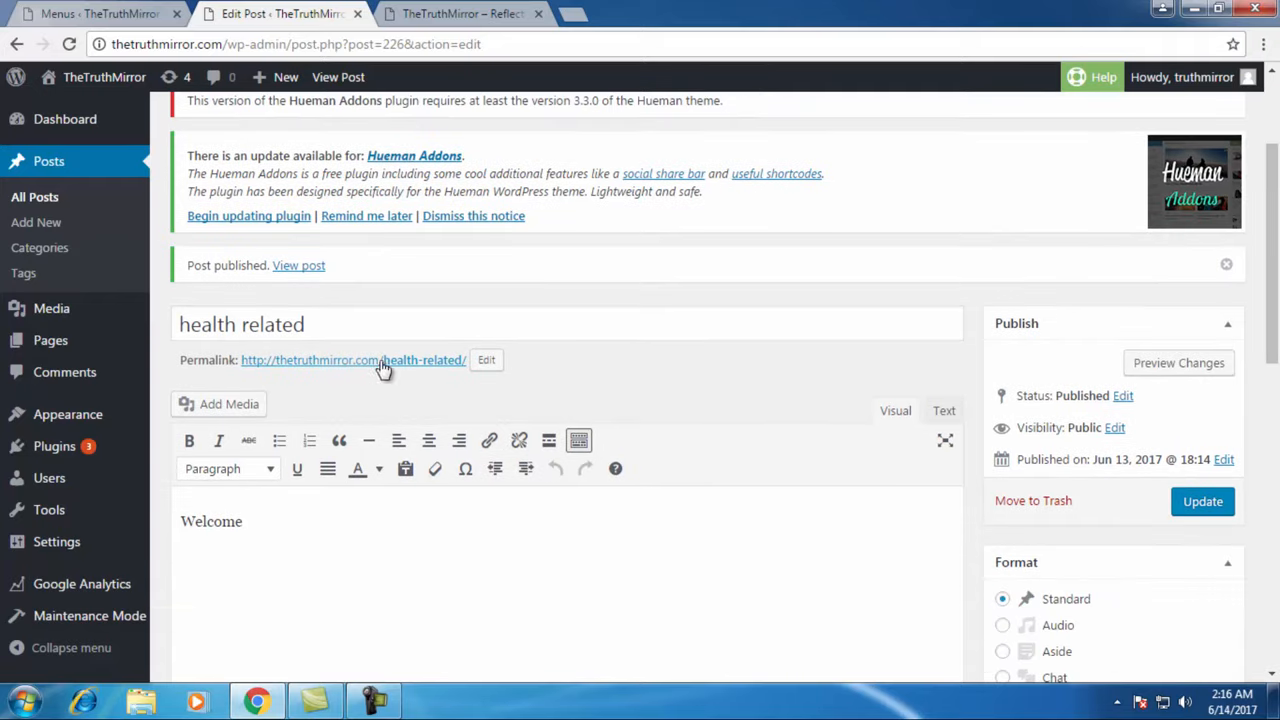
click(242, 324)
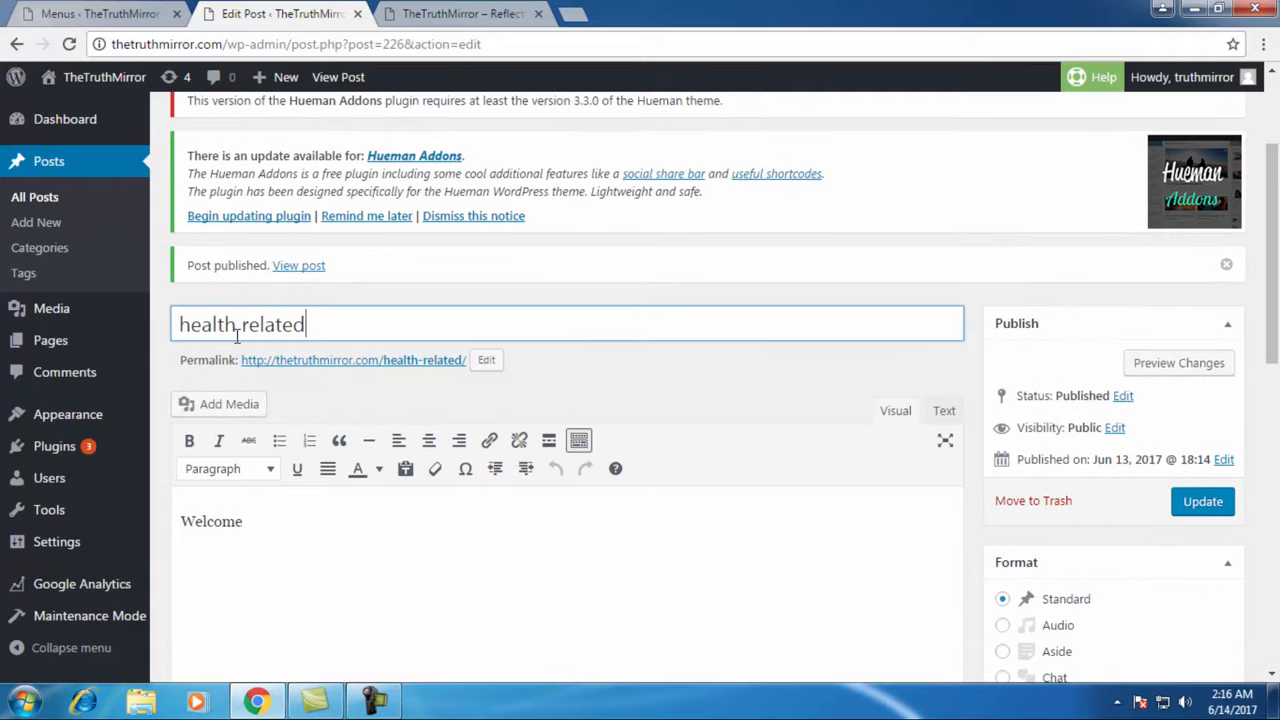
scroll(down, 3)
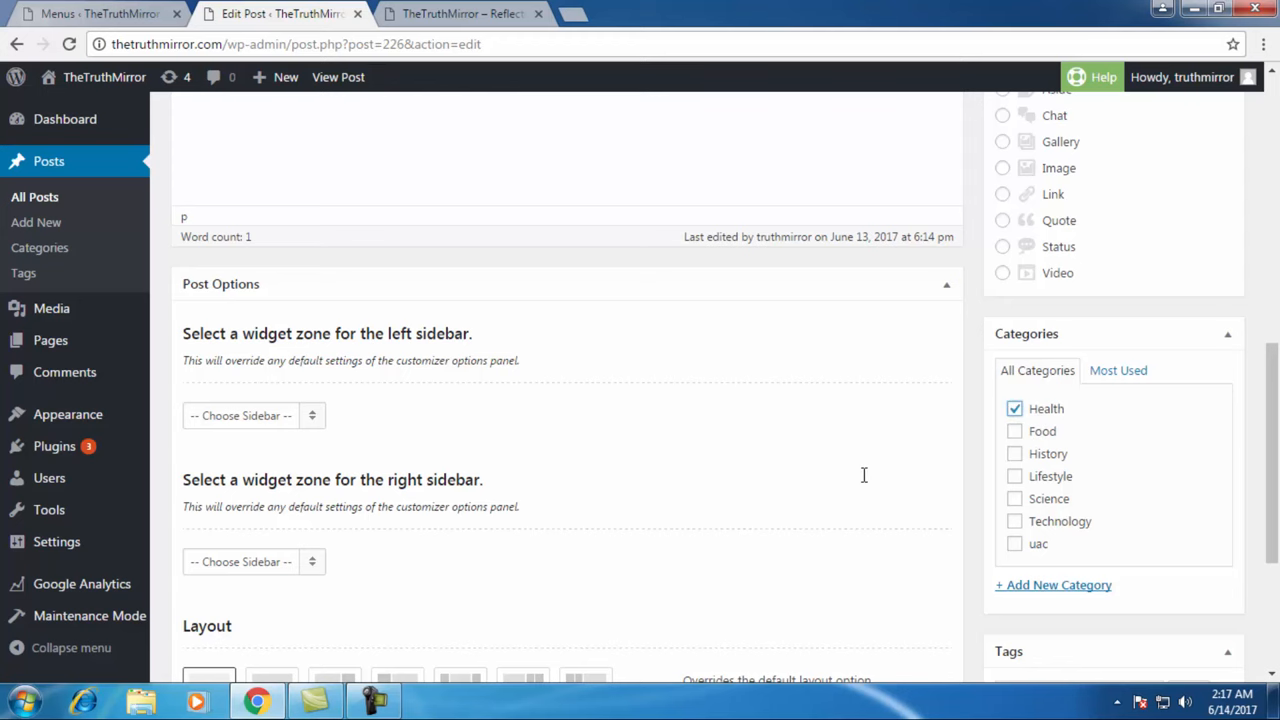
- Update the post under Health and return to the live site
click(1200, 408)
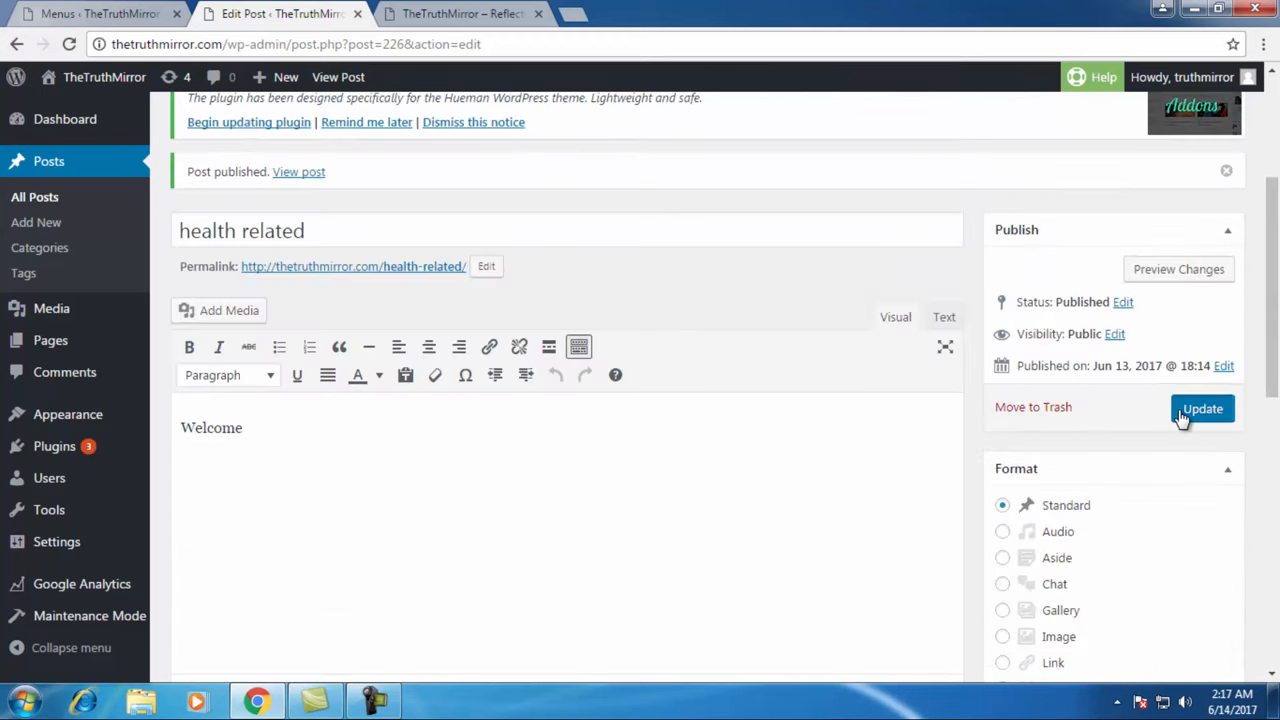
click(1202, 408)
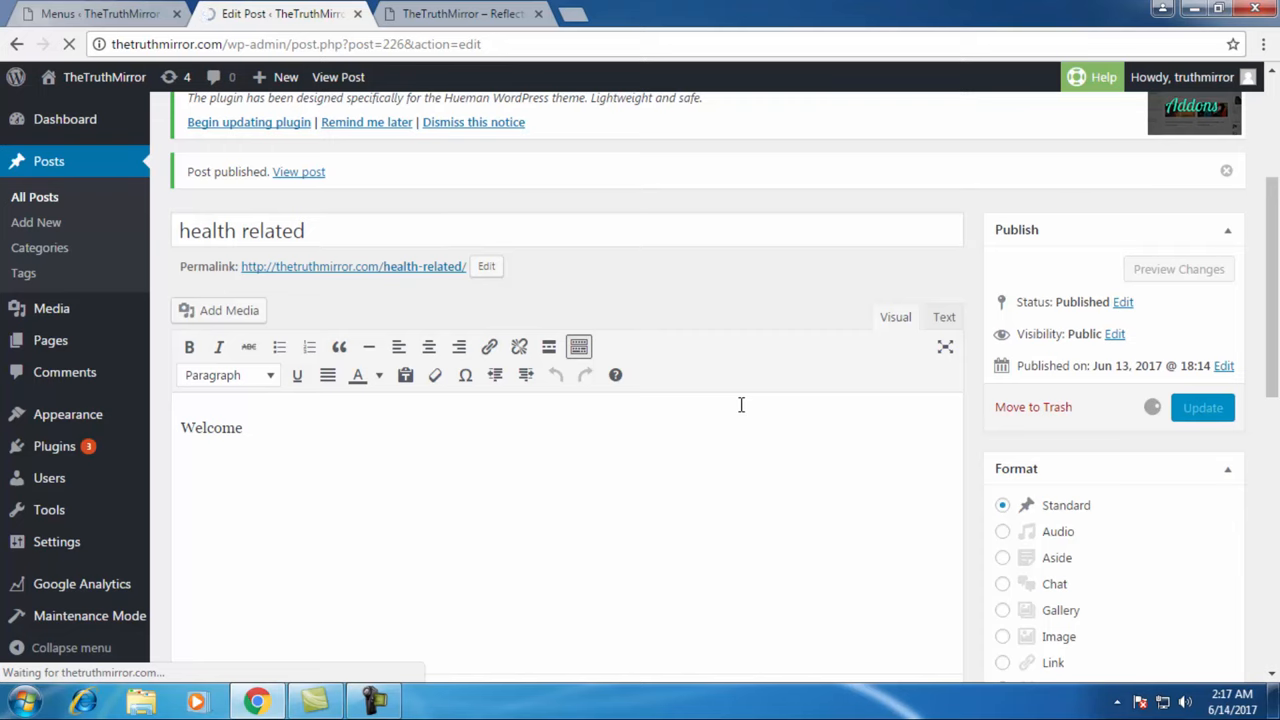
click(1202, 408)
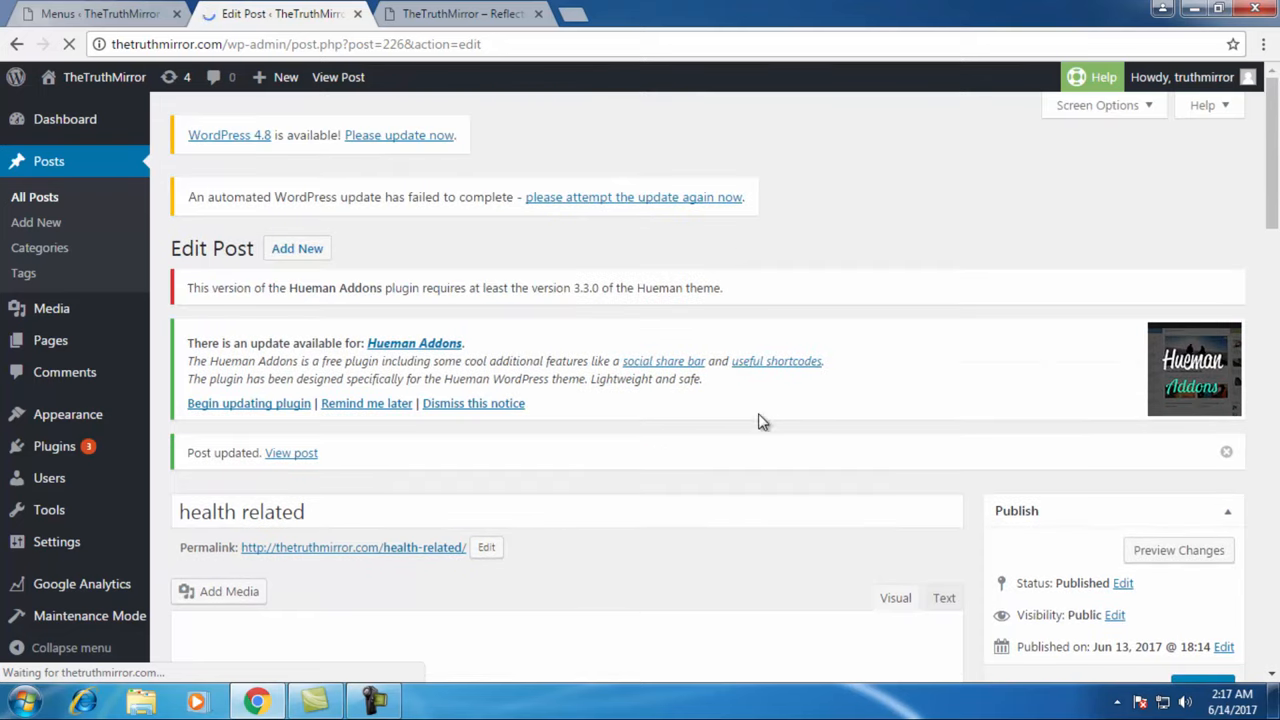
click(462, 12)
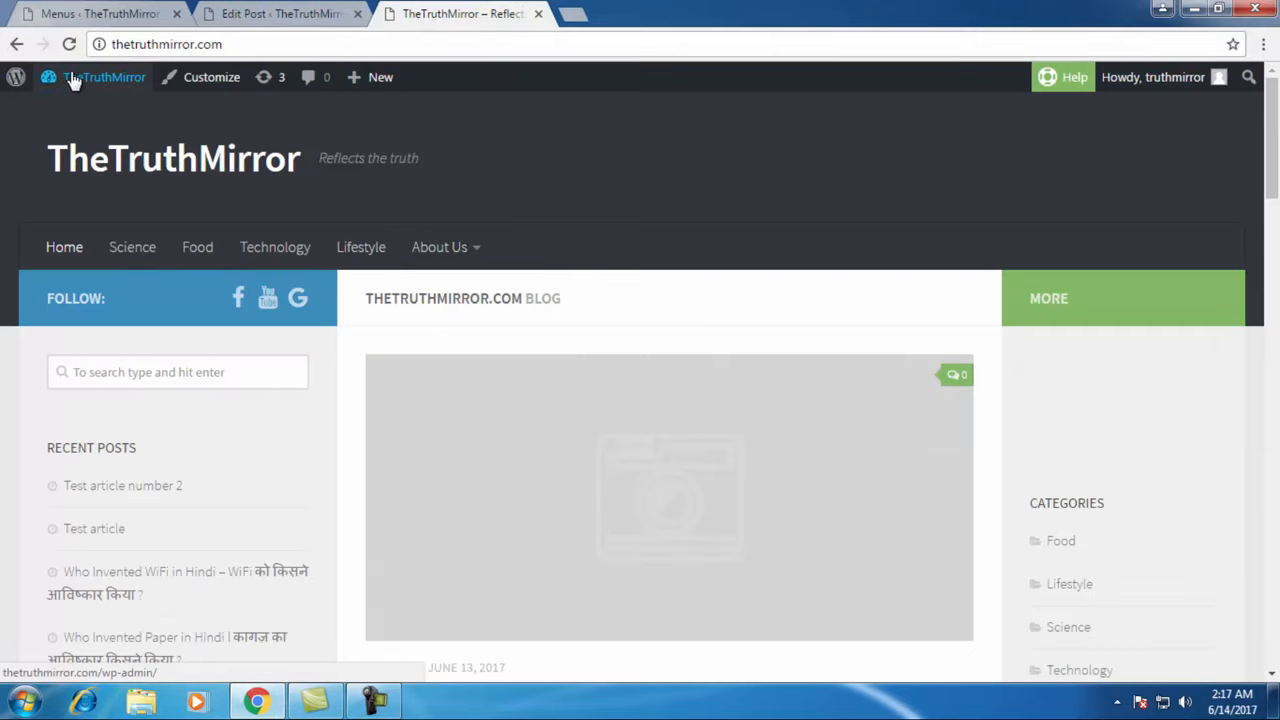
- Reload the site, open the Health tab and view the 'health related' post it lists
click(104, 76)
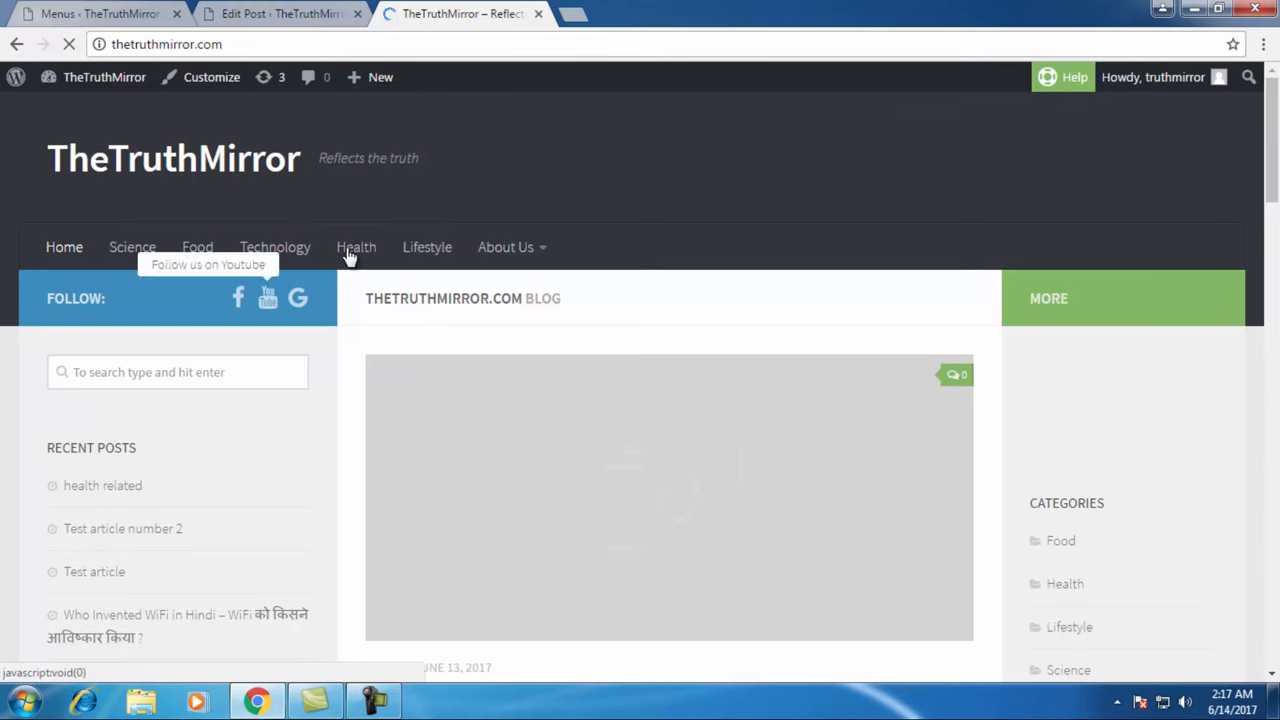
click(356, 248)
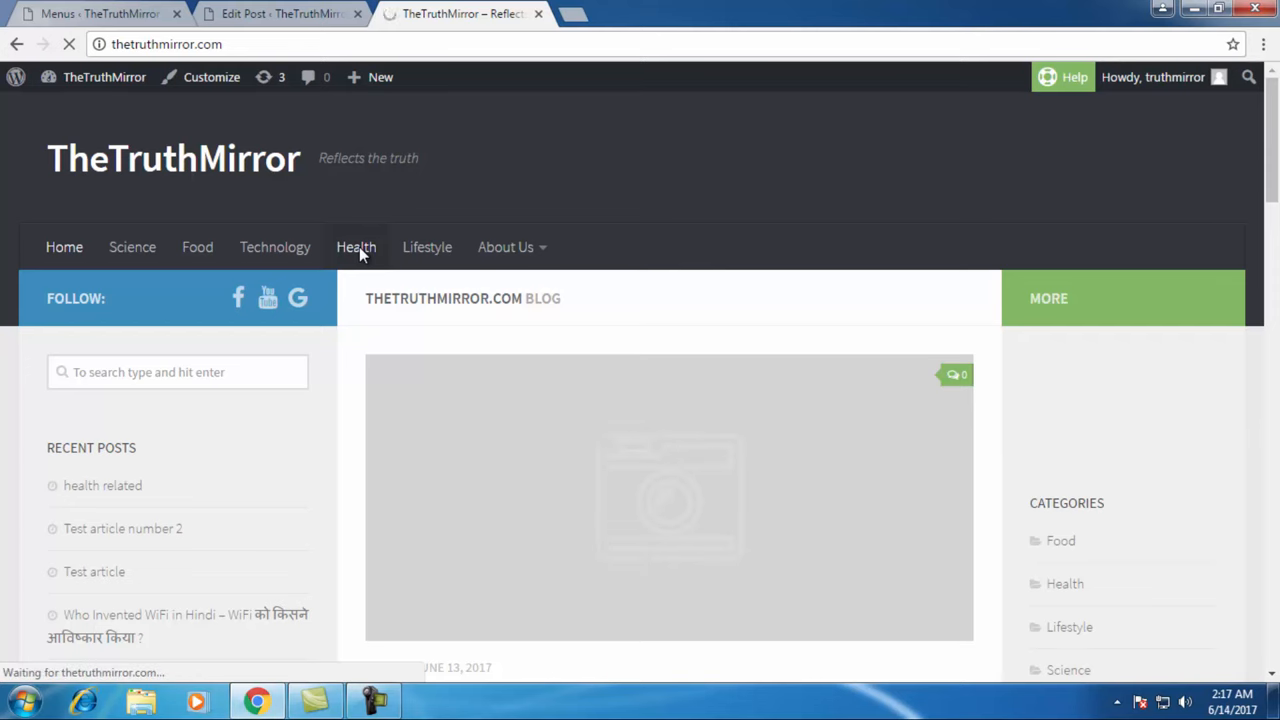
click(356, 248)
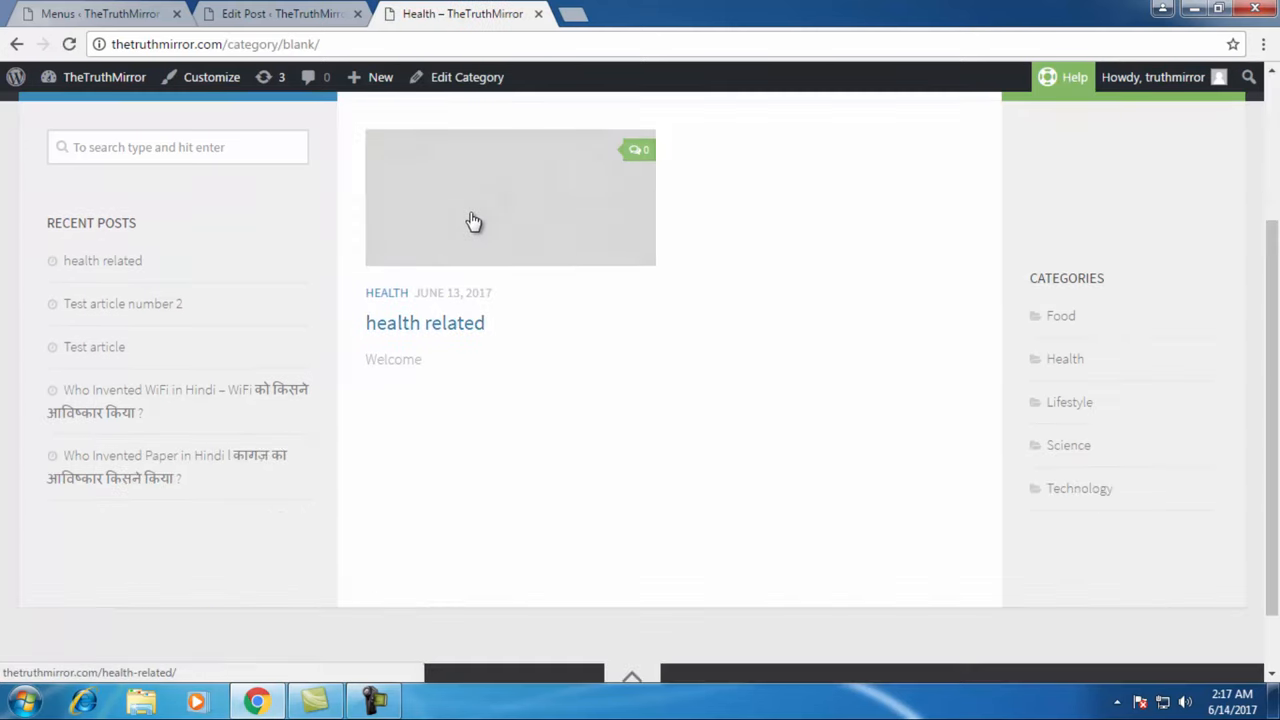
click(474, 220)
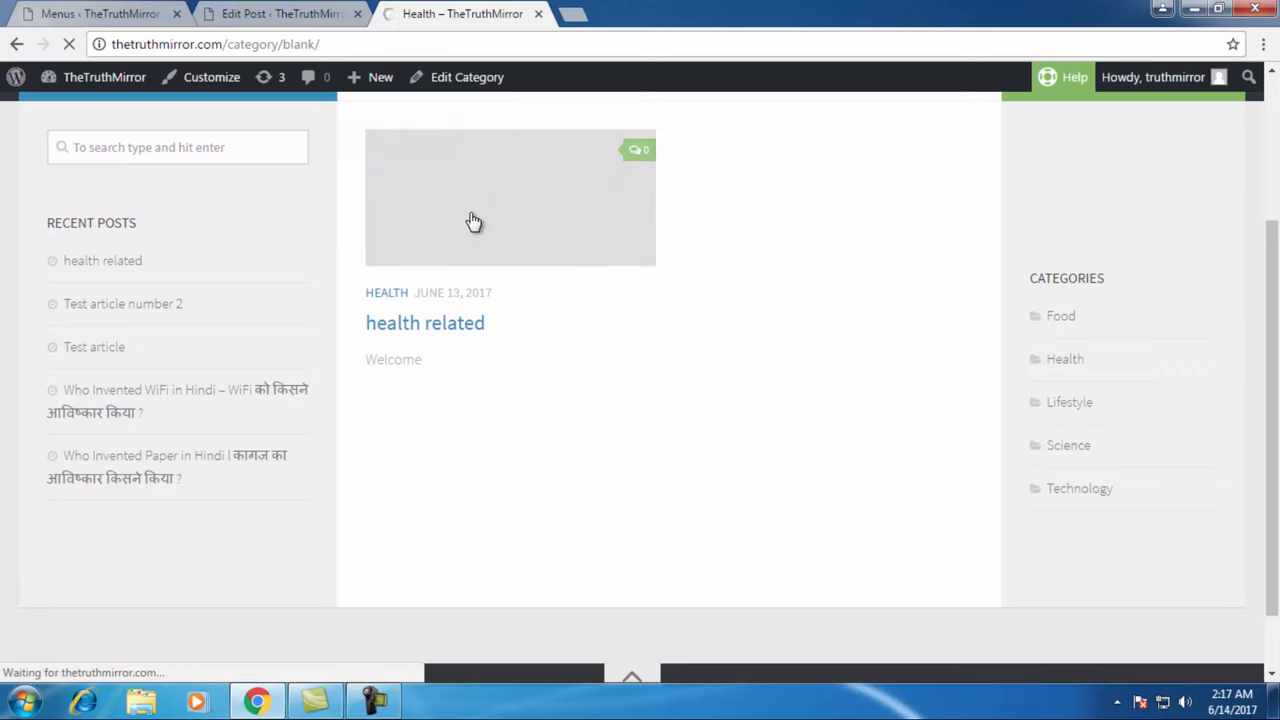